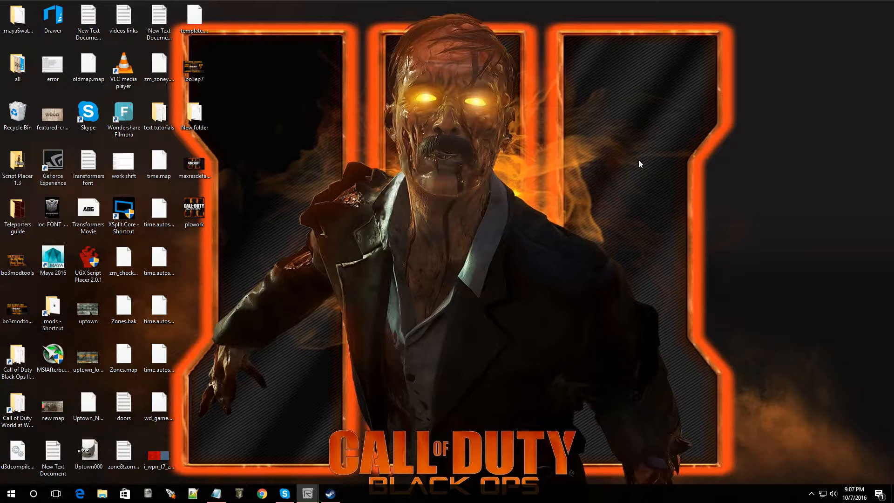
mouse_move(439, 274)
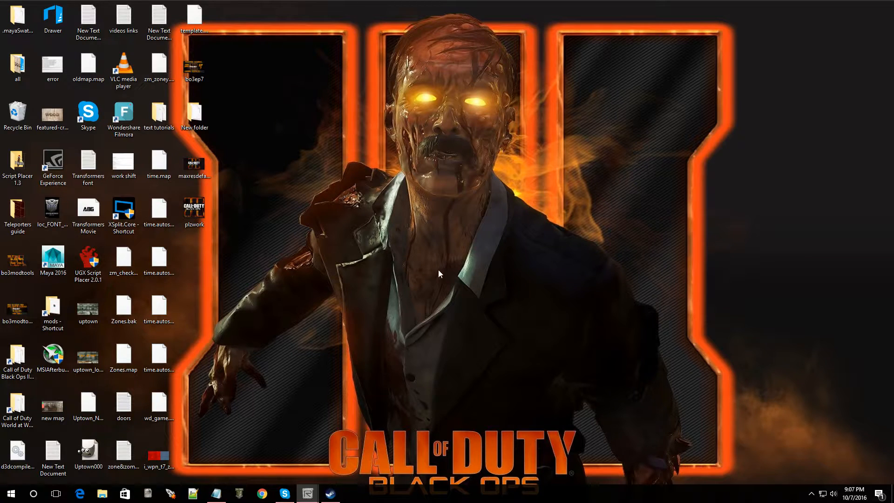
mouse_move(99, 492)
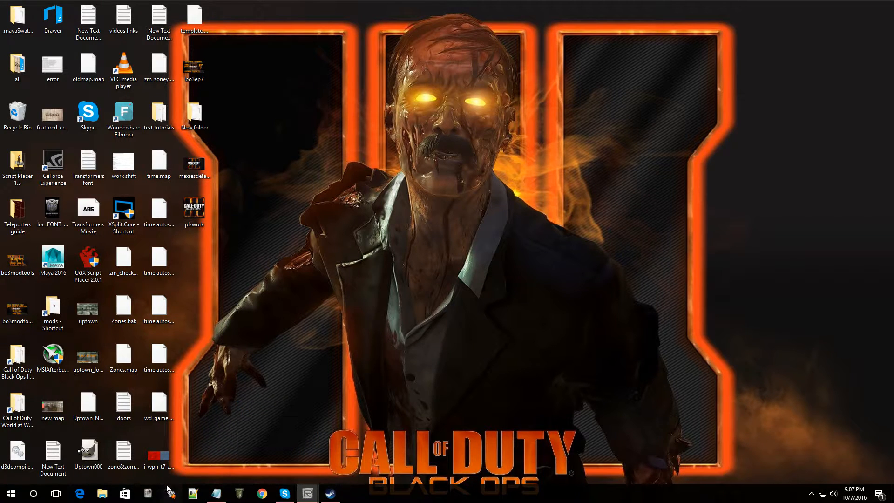
Open the Windows Start menu to show installed and pinned apps
left_click(12, 491)
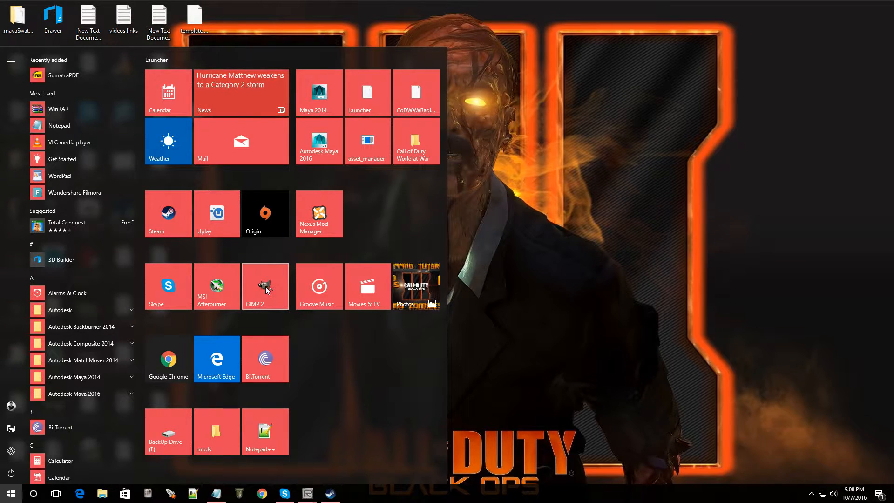
Launch GIMP 2 from the Start menu and wait for its empty main window
left_click(264, 286)
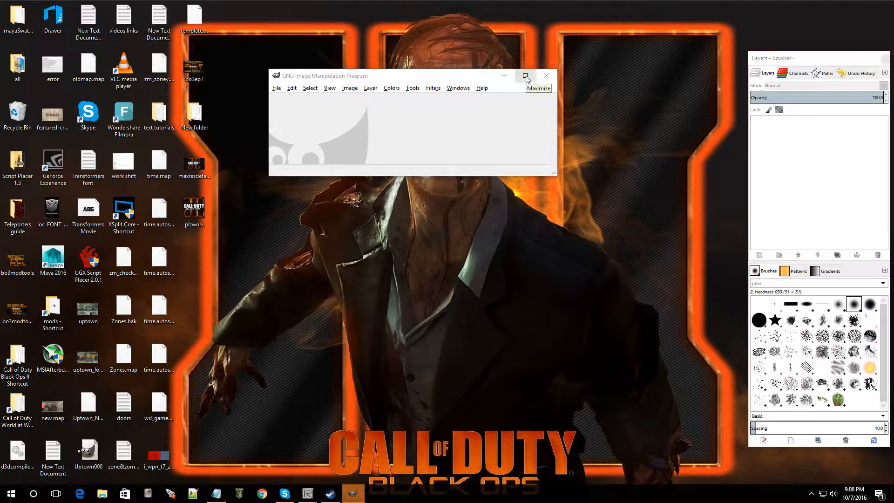
mouse_move(526, 77)
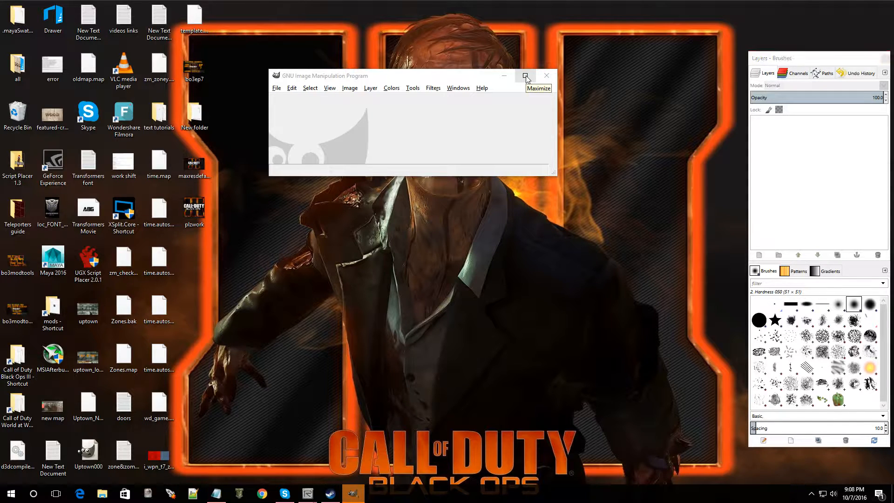
left_click(526, 75)
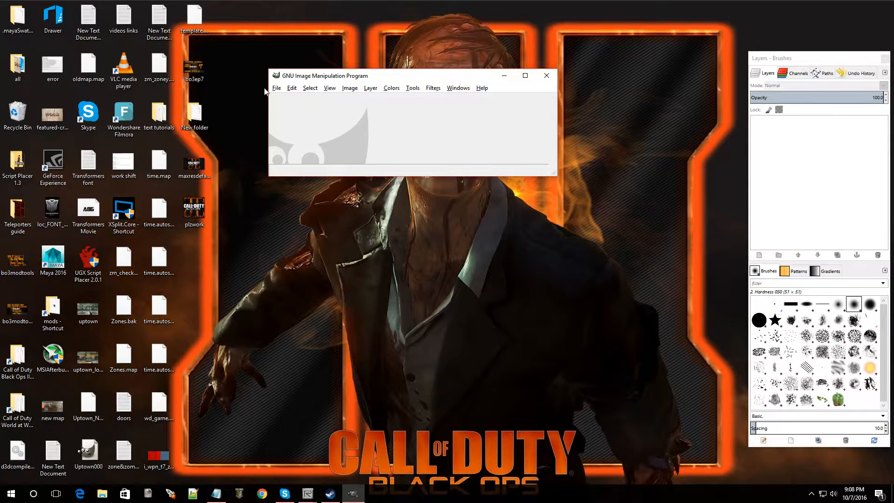
mouse_move(278, 89)
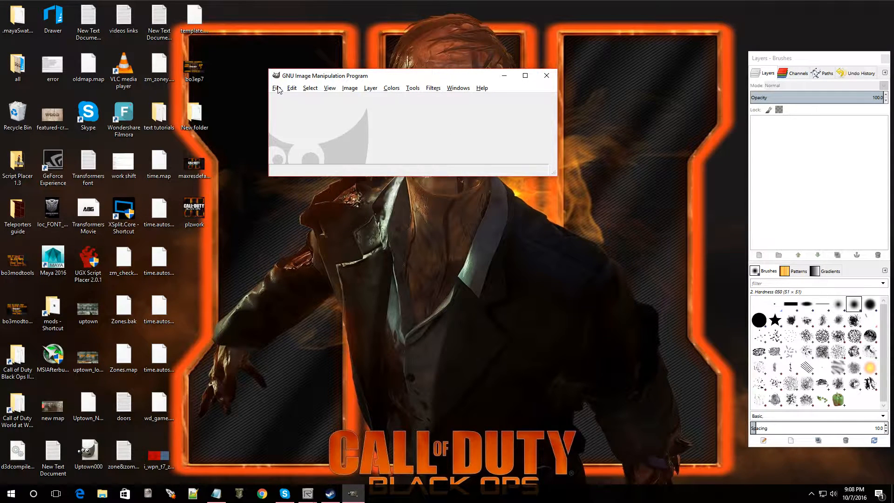
Create a new 1024 × 1024 pixel image from File > New
left_click(276, 88)
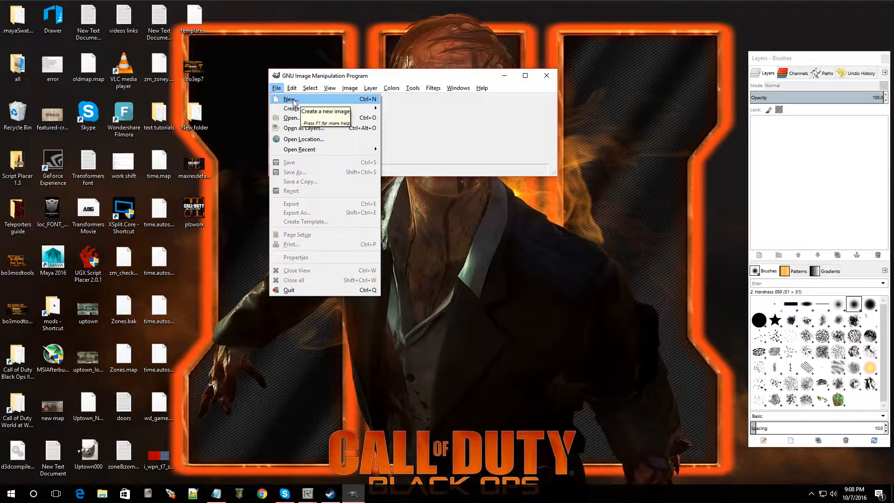
left_click(288, 99)
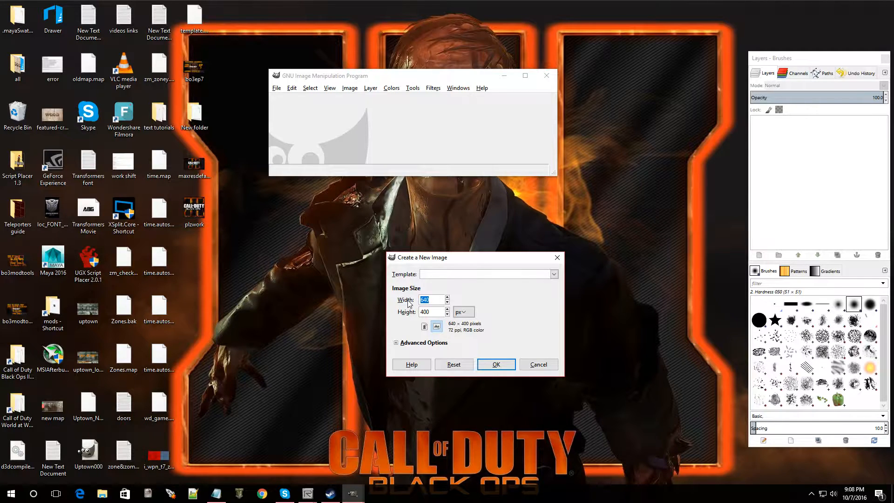
type("102")
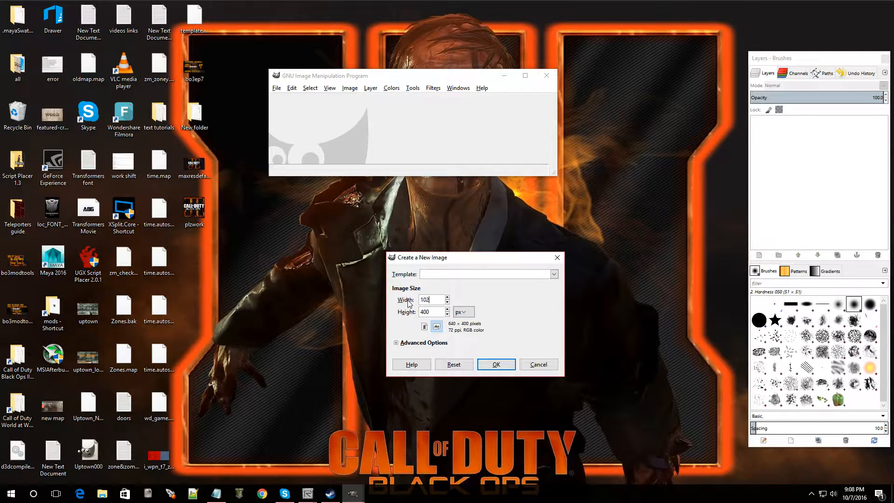
type("1024")
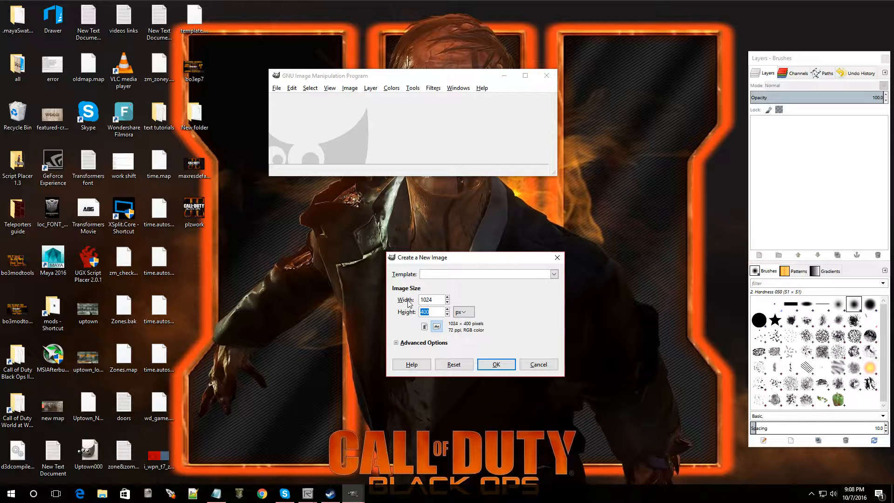
type("1024")
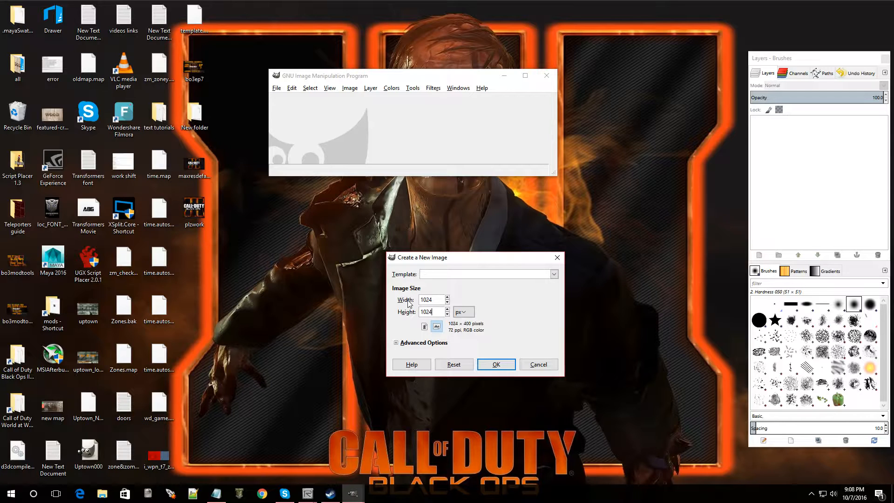
left_click(496, 364)
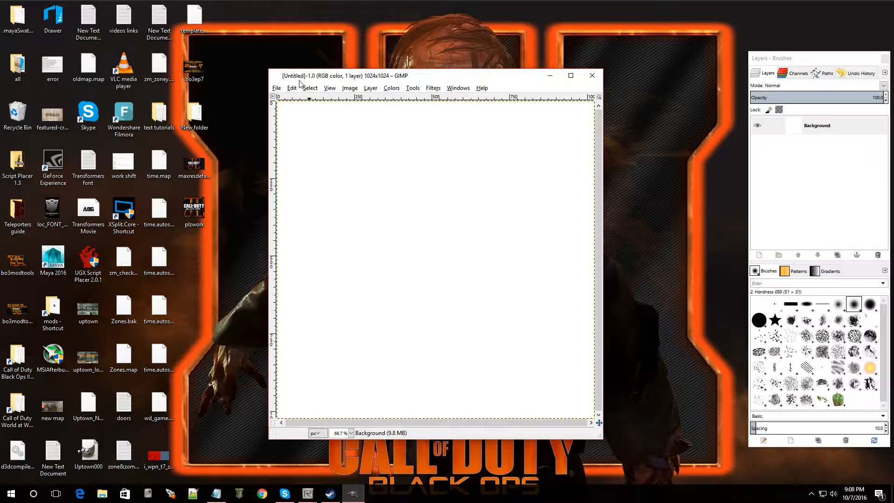
mouse_move(316, 78)
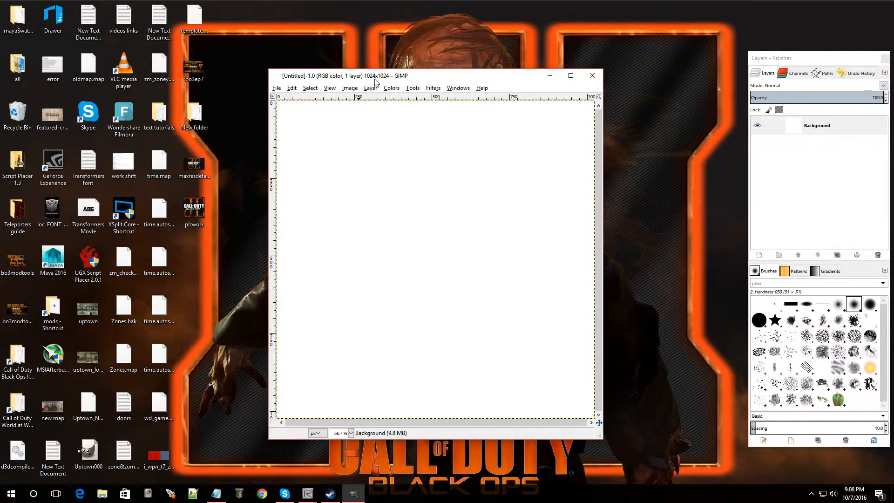
mouse_move(378, 103)
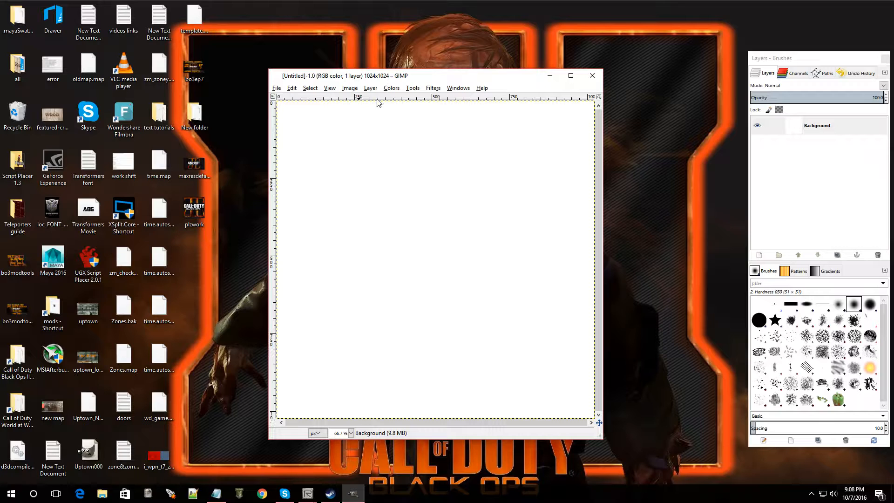
Bring maxresdefault.jpg in as a layer above Background and open its layer menu
right_click(193, 208)
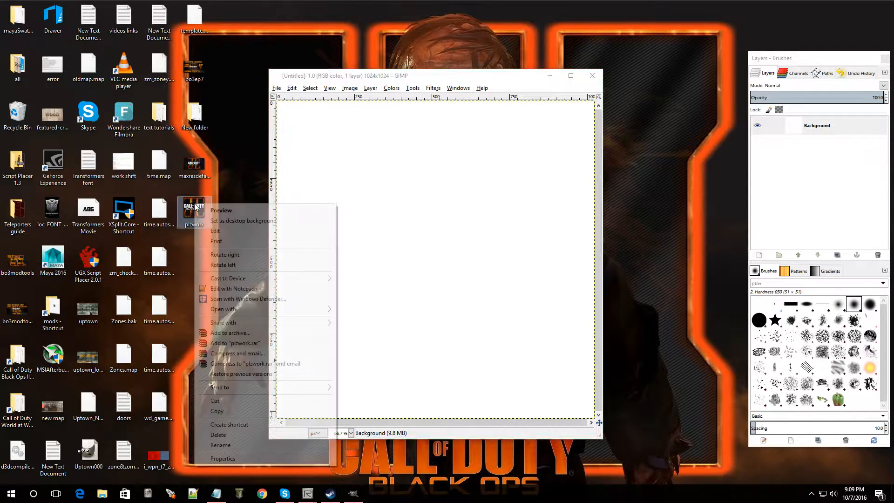
left_click(418, 252)
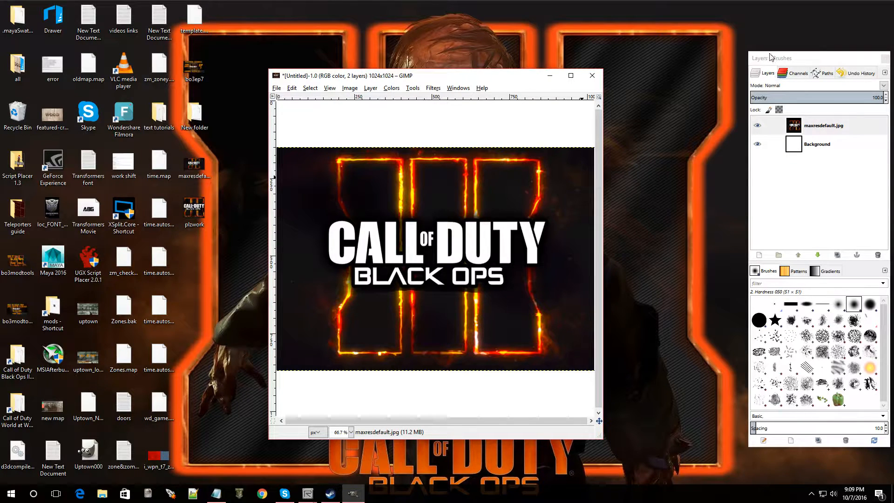
mouse_move(784, 63)
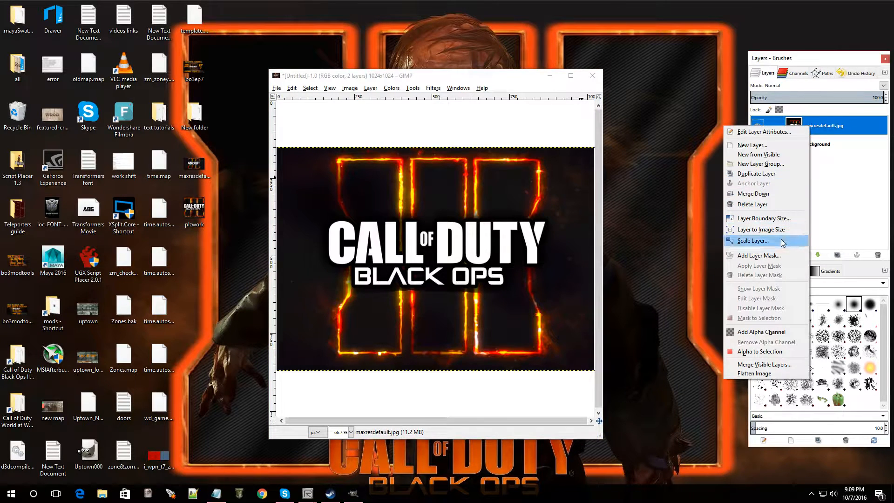
Scale the maxresdefault.jpg layer to 1024 × 1024 pixels
left_click(752, 240)
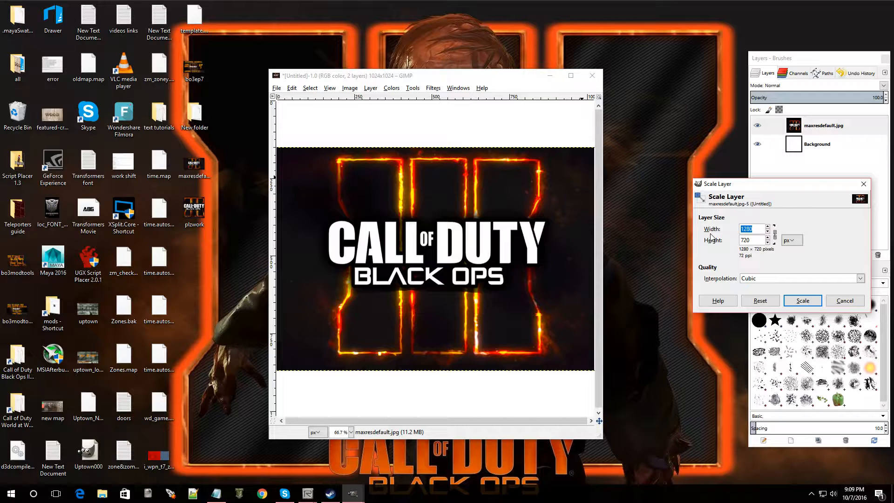
type("1024")
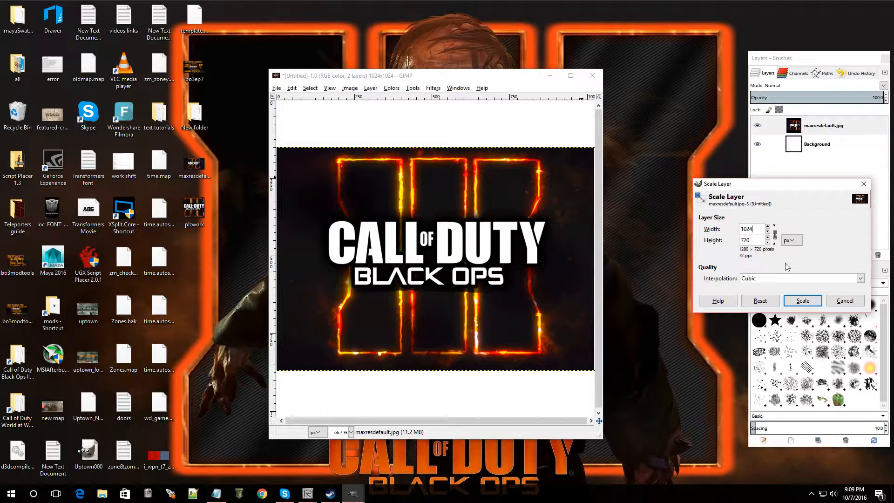
type("10")
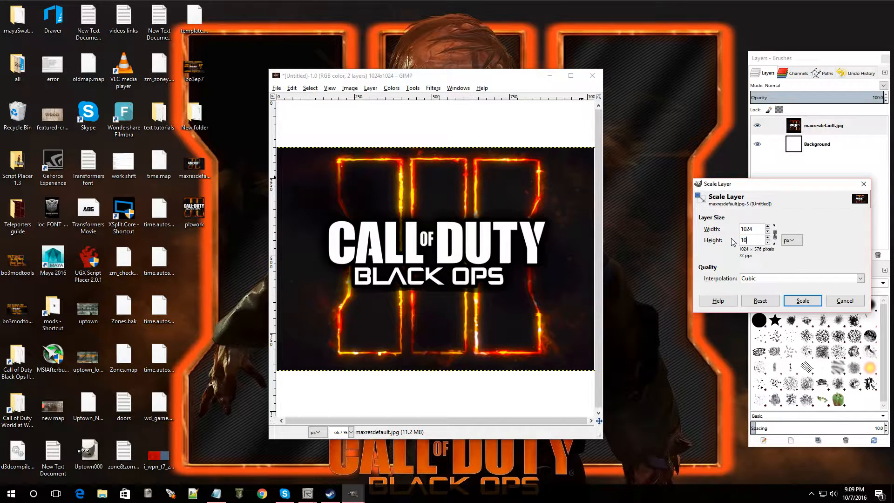
left_click(803, 301)
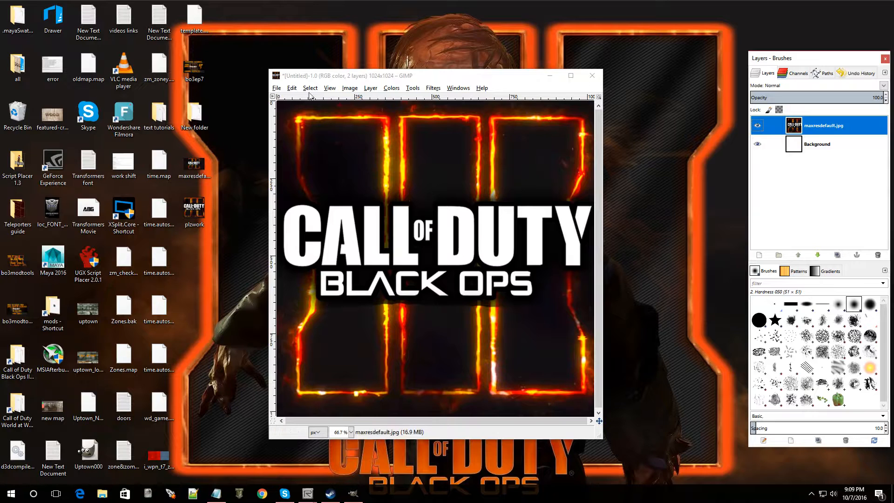
Open File > Export As to export the 1024 × 1024 design
left_click(276, 88)
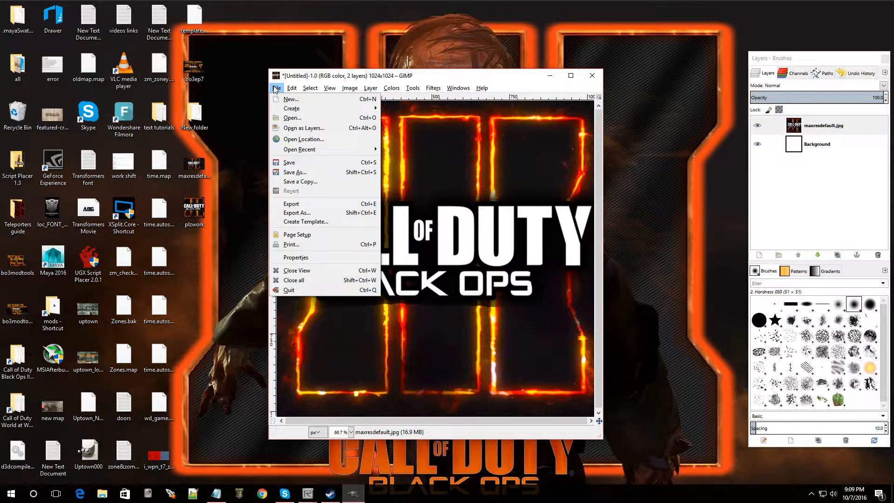
right_click(193, 208)
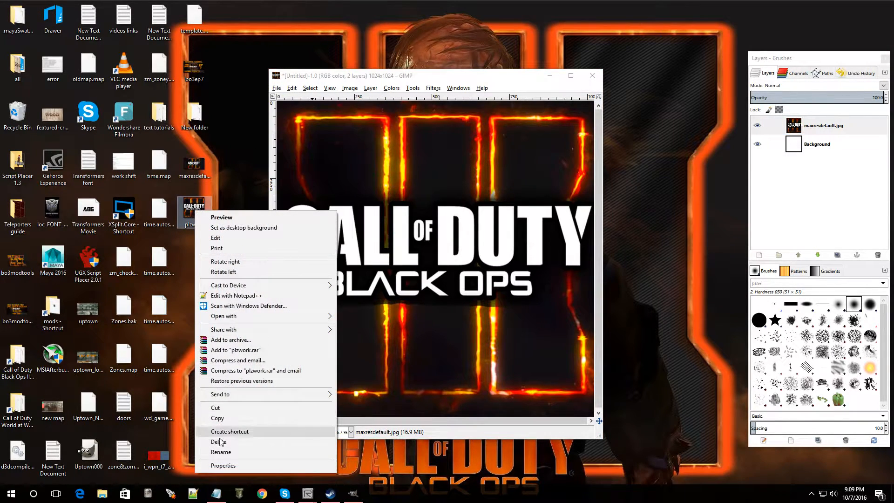
left_click(276, 87)
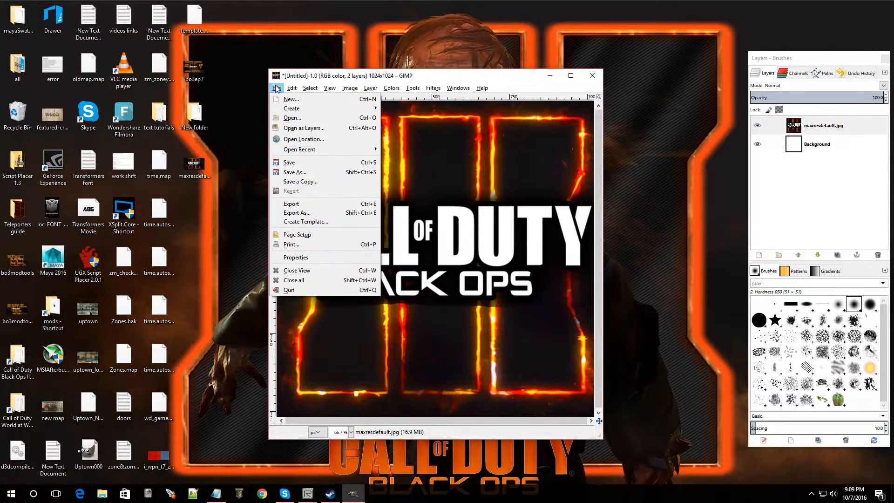
mouse_move(313, 212)
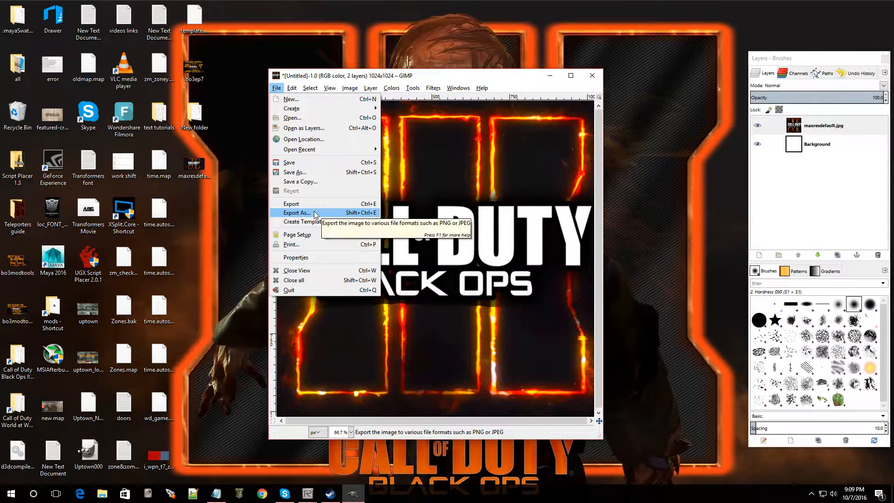
left_click(296, 213)
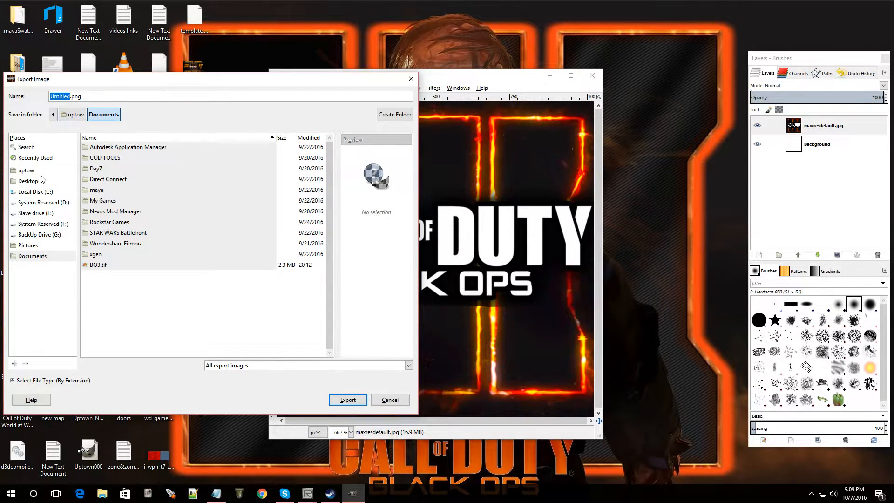
Point the export to the Desktop and rename Untitled to codimage
left_click(28, 181)
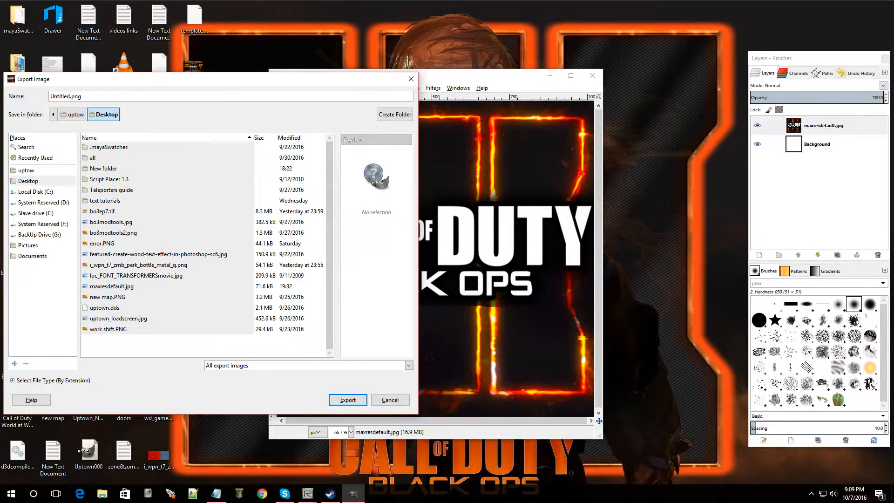
double_click(60, 96)
type("codimag")
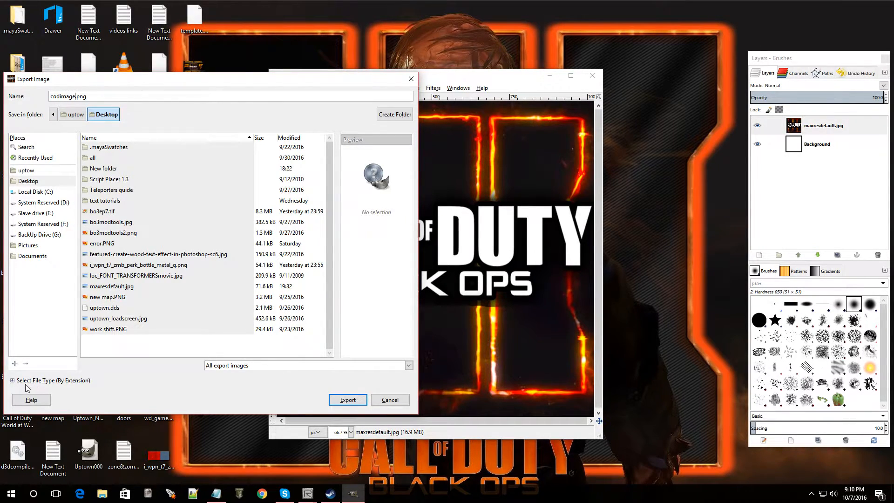
mouse_move(68, 383)
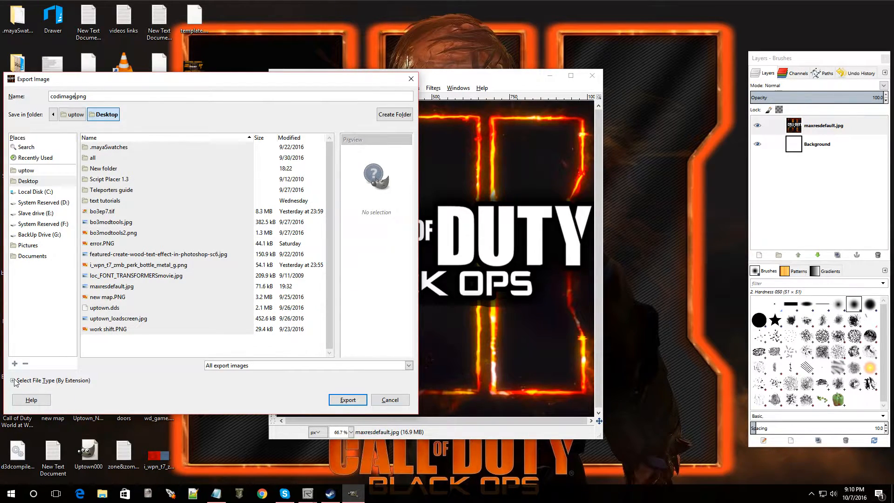
Choose TIFF image as the file type to export codimage.tif
left_click(15, 381)
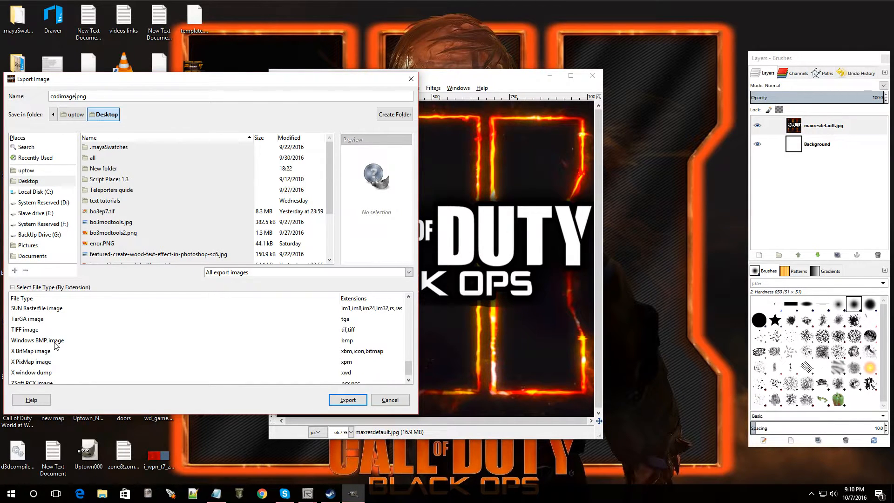
left_click(25, 329)
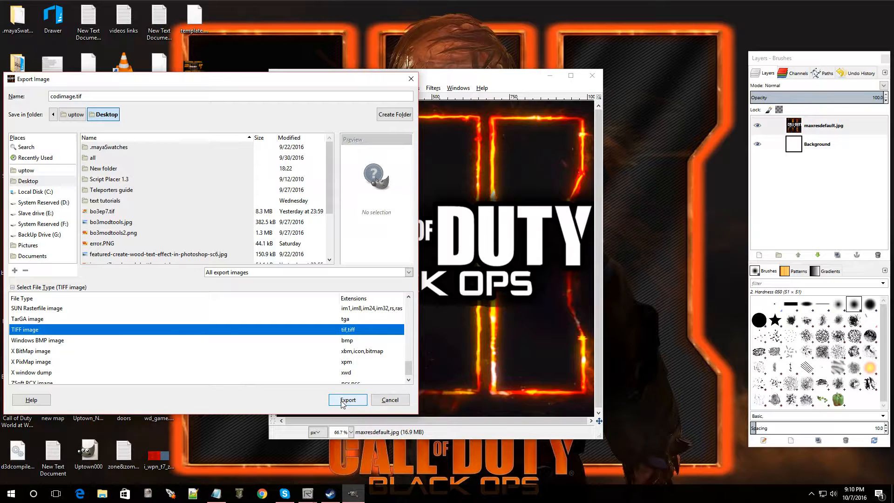
left_click(347, 400)
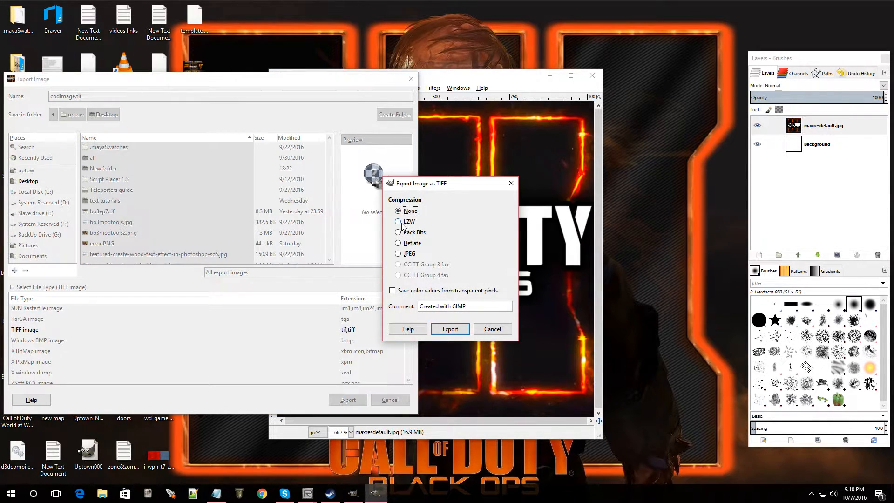
mouse_move(409, 228)
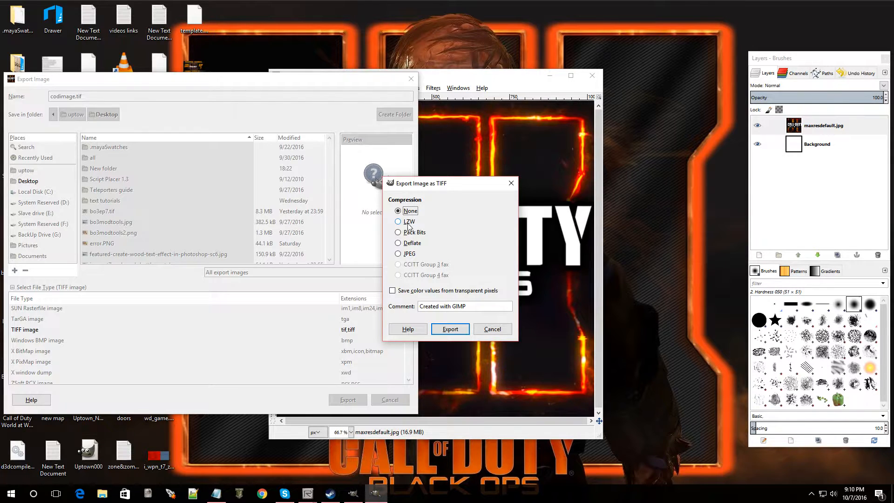
Export codimage.tif with LZW compression and minimize GIMP to show the desktop
left_click(397, 221)
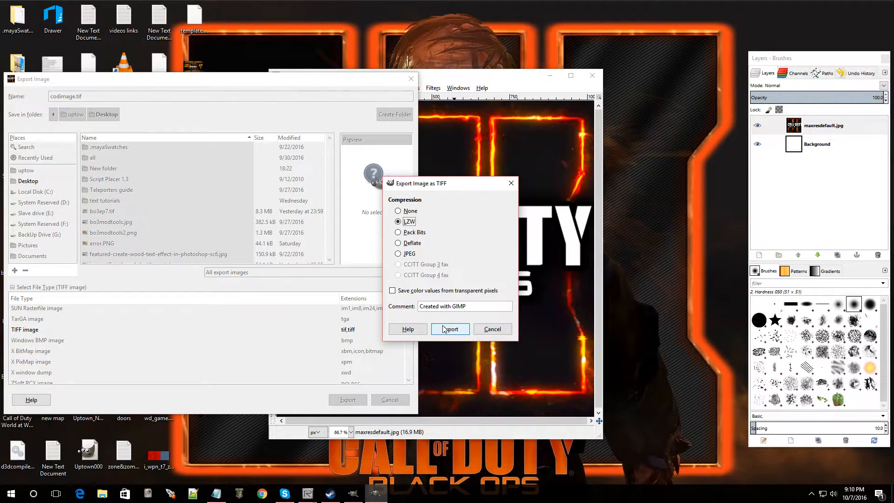
left_click(450, 328)
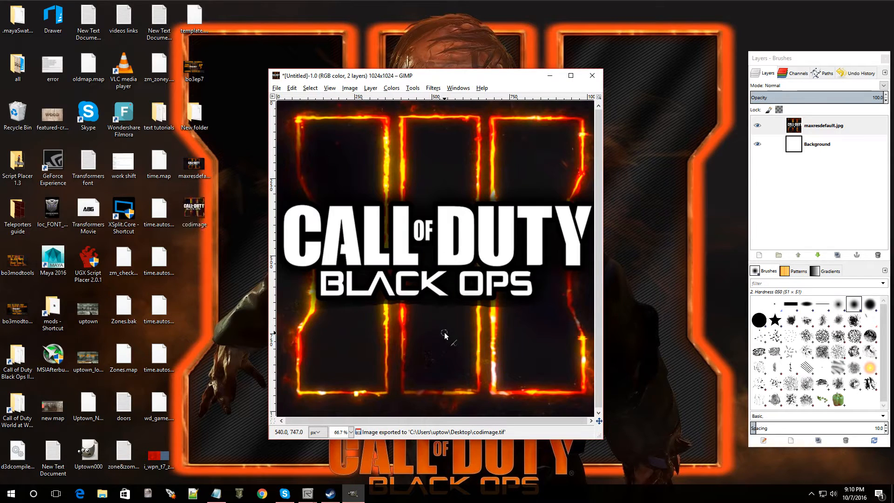
left_click(194, 209)
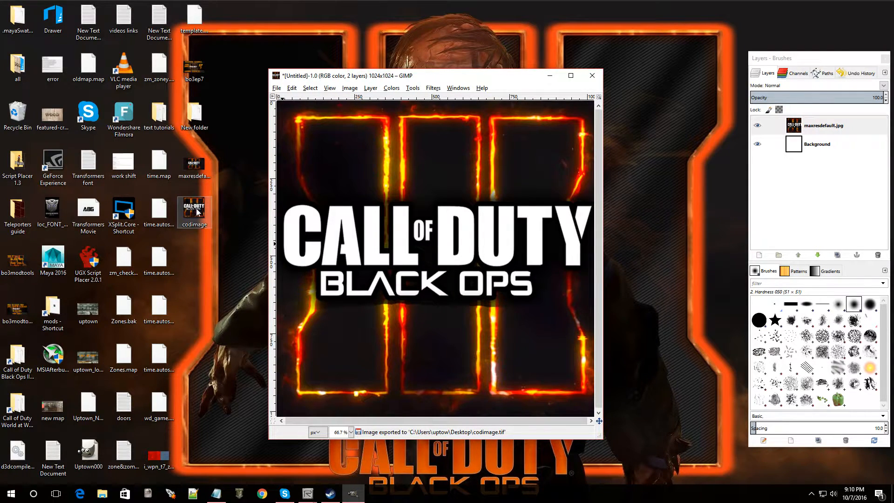
double_click(193, 207)
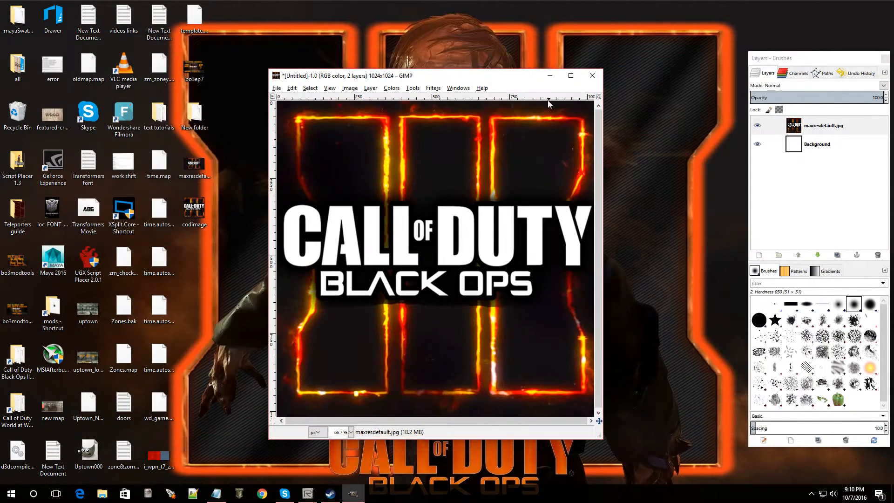
left_click(592, 75)
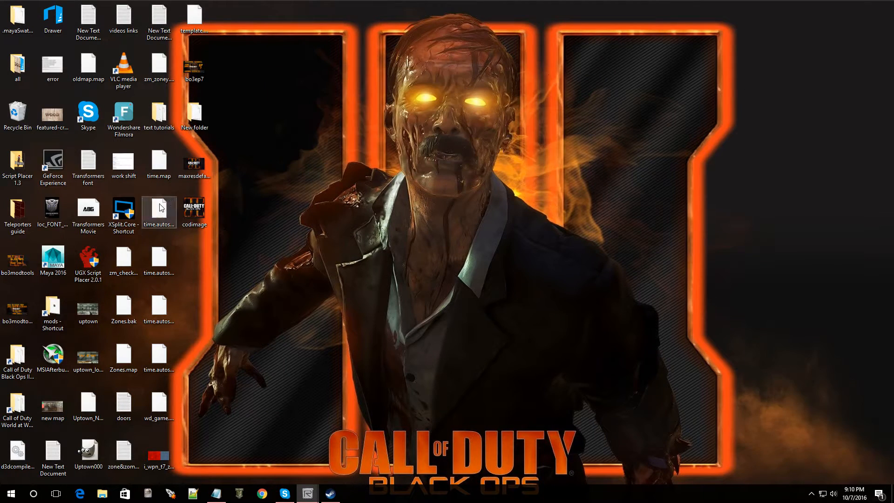
Copy codimage from the desktop and open the Call of Duty Black Ops III folder
right_click(193, 208)
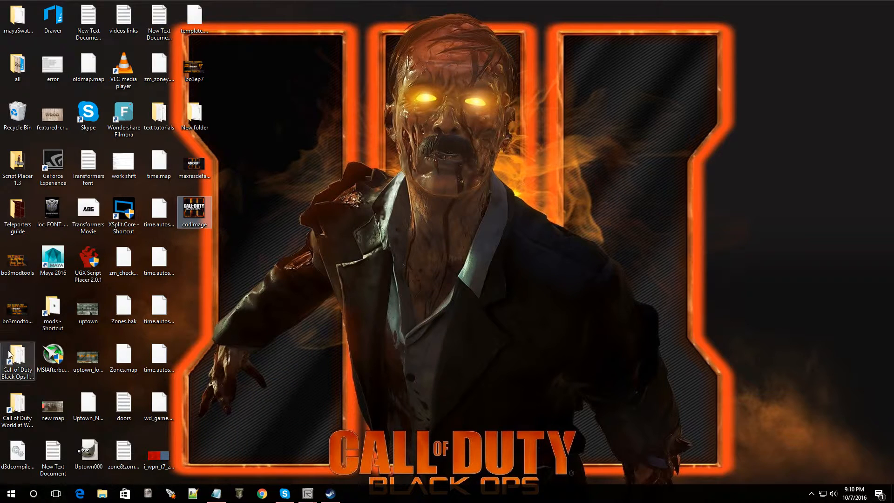
double_click(17, 354)
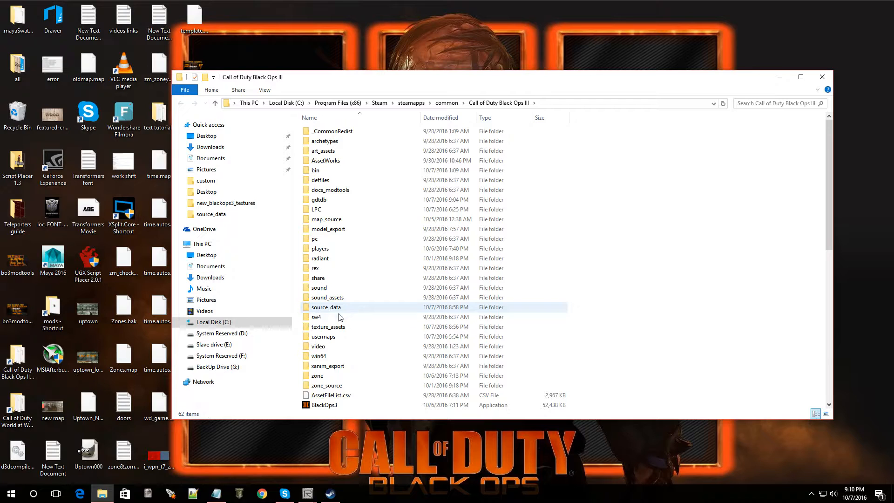
mouse_move(328, 327)
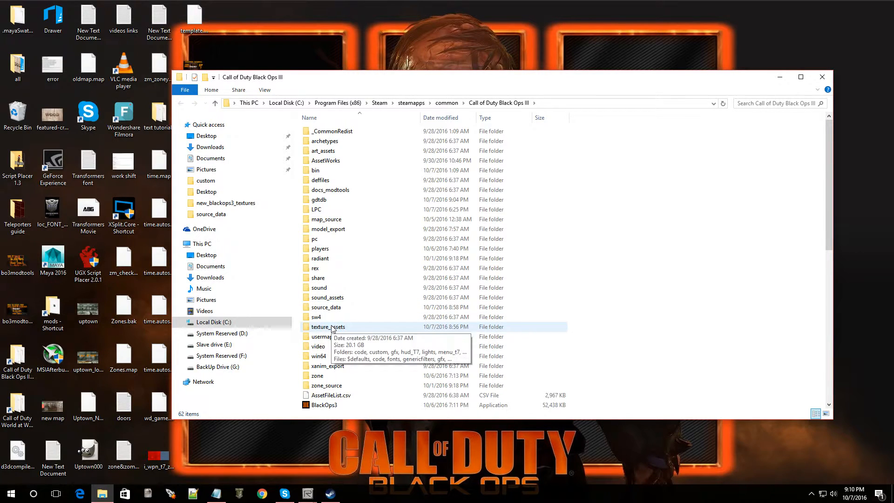
Create a new folder named uptown_textures inside texture_assets
double_click(328, 327)
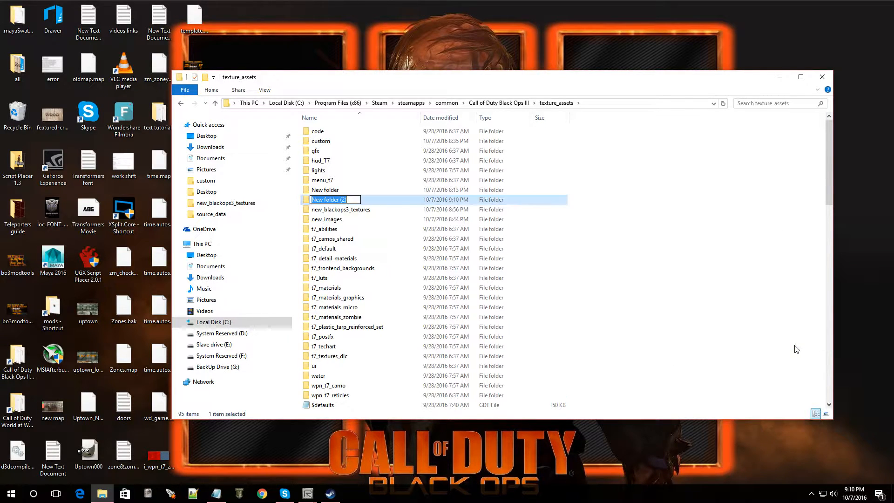
type("uptown_t")
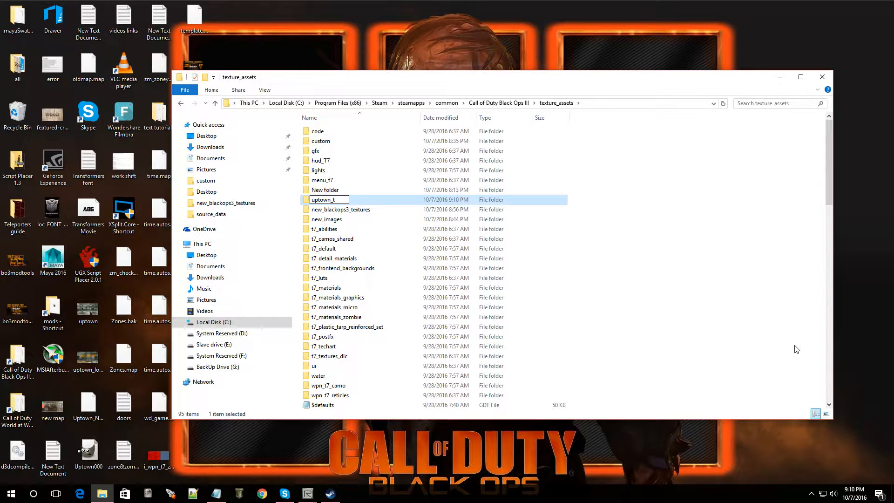
type("extures")
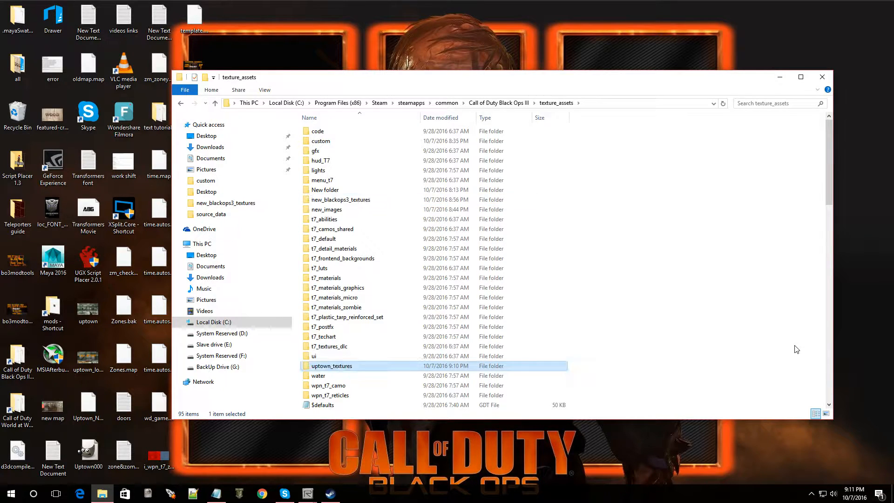
mouse_move(365, 371)
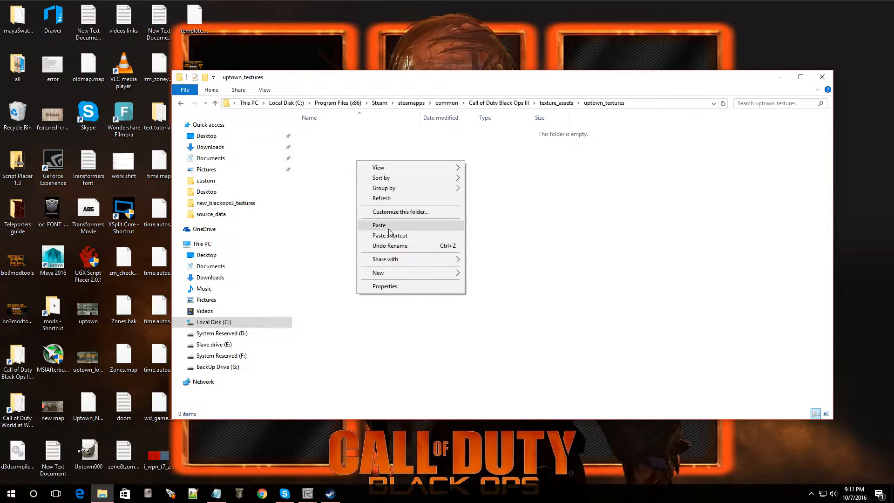
Paste the copied texture into uptown_textures and launch the Asset Property Editor
left_click(379, 224)
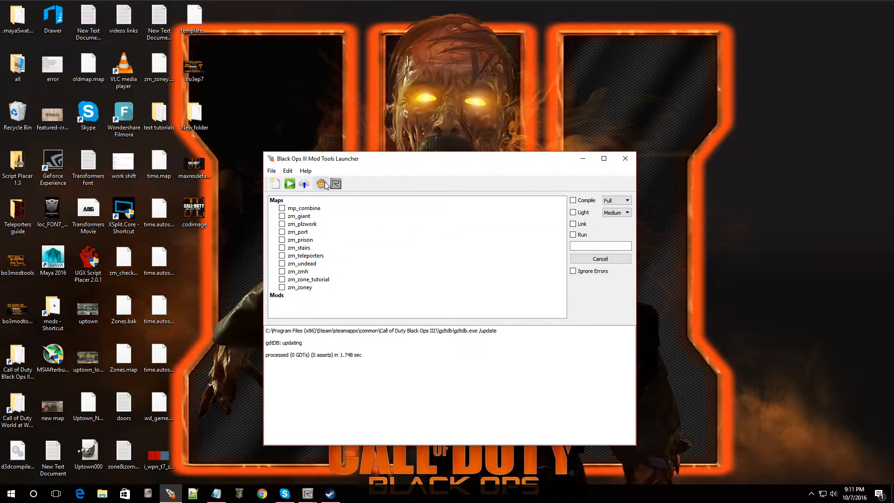
left_click(322, 184)
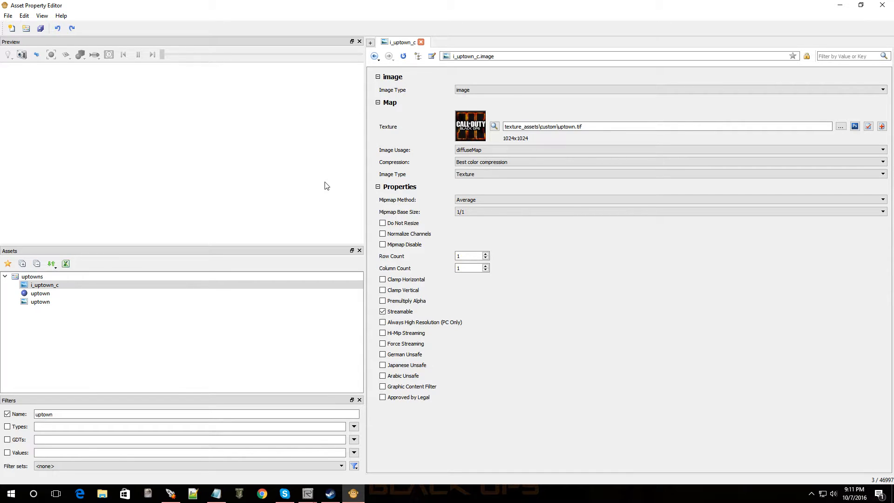
mouse_move(617, 160)
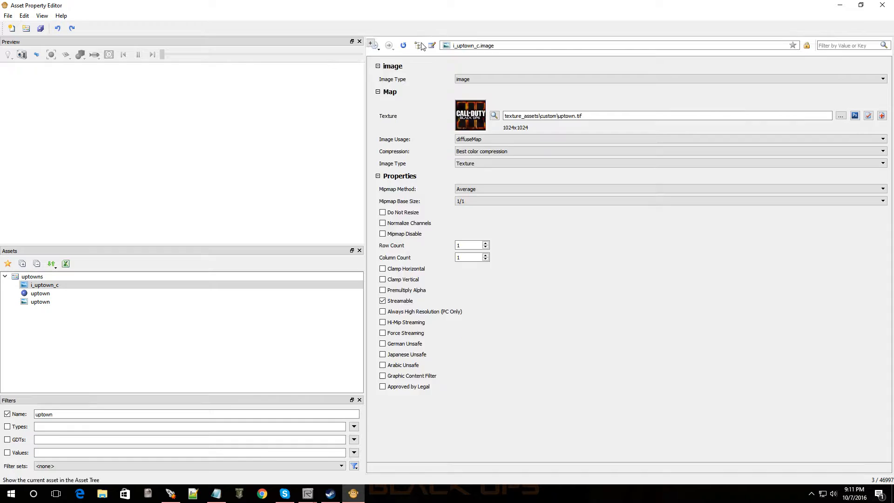
Close the i_uptown_c asset tab and switch off the Name filter
left_click(372, 45)
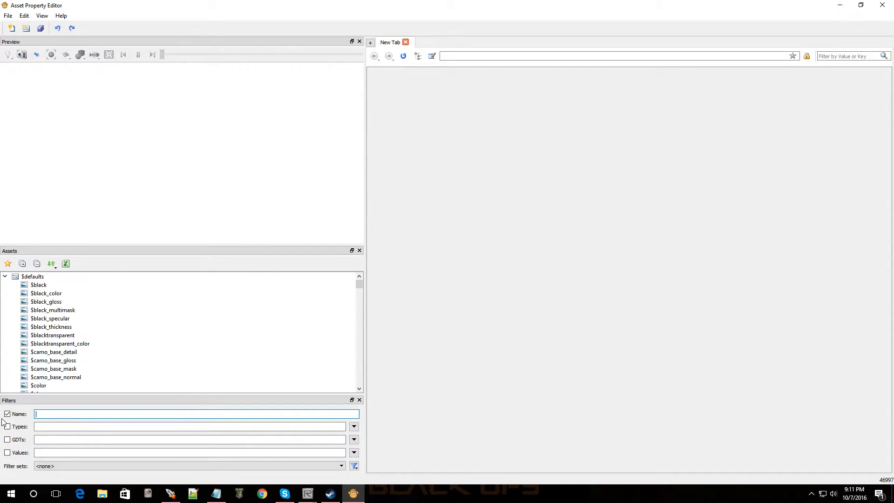
left_click(40, 285)
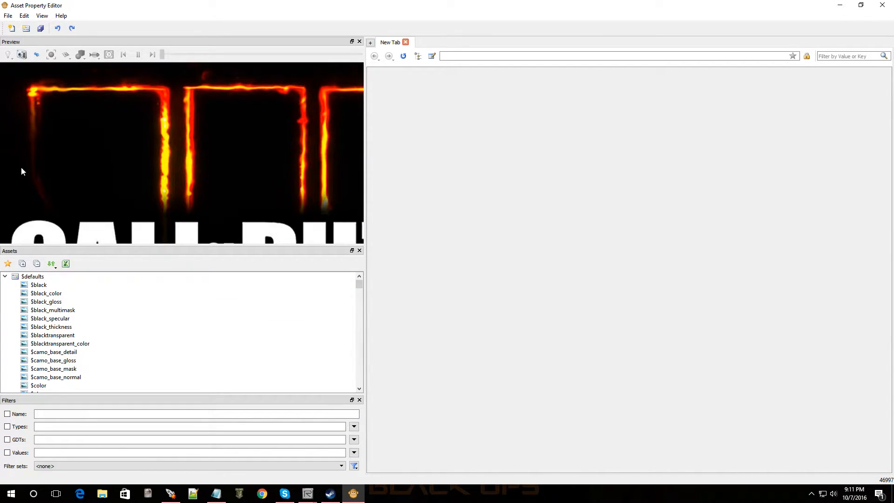
Save a new empty GDT file as custom_textures in source_data
left_click(7, 15)
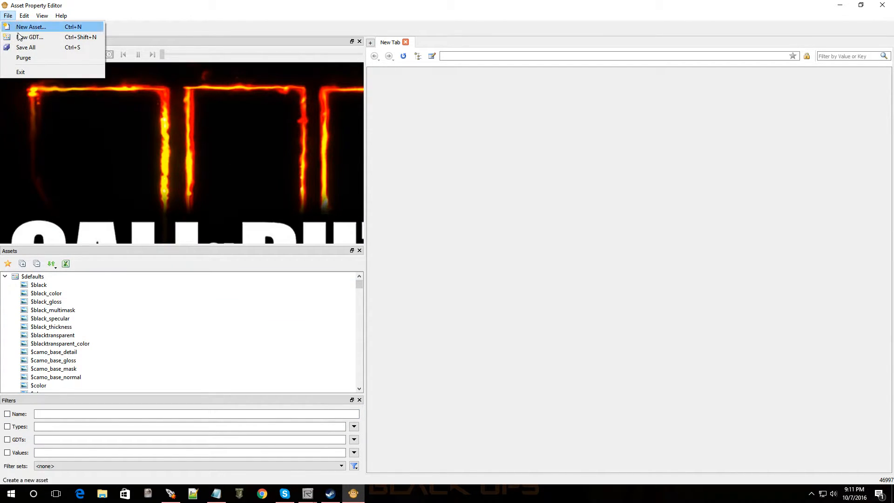
mouse_move(33, 39)
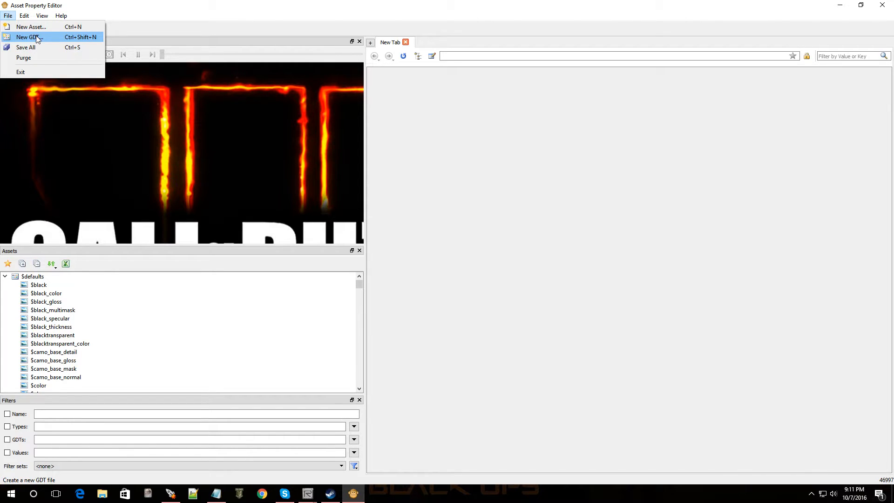
left_click(27, 37)
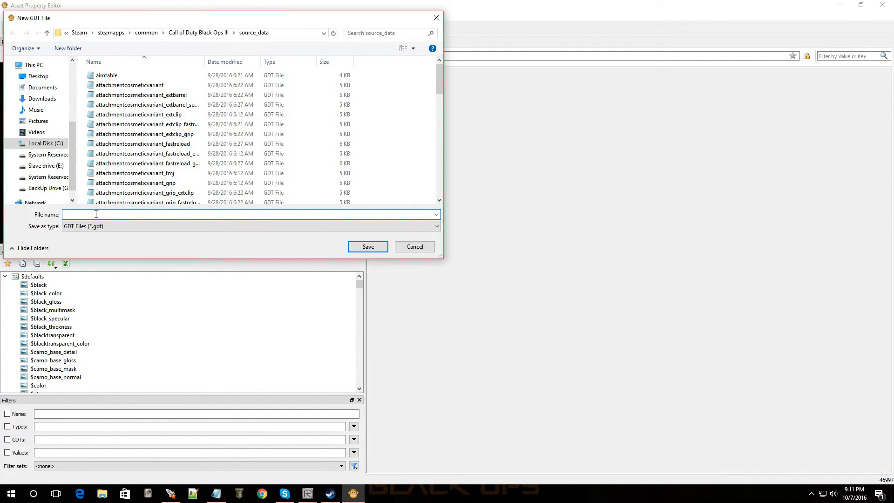
left_click(96, 214)
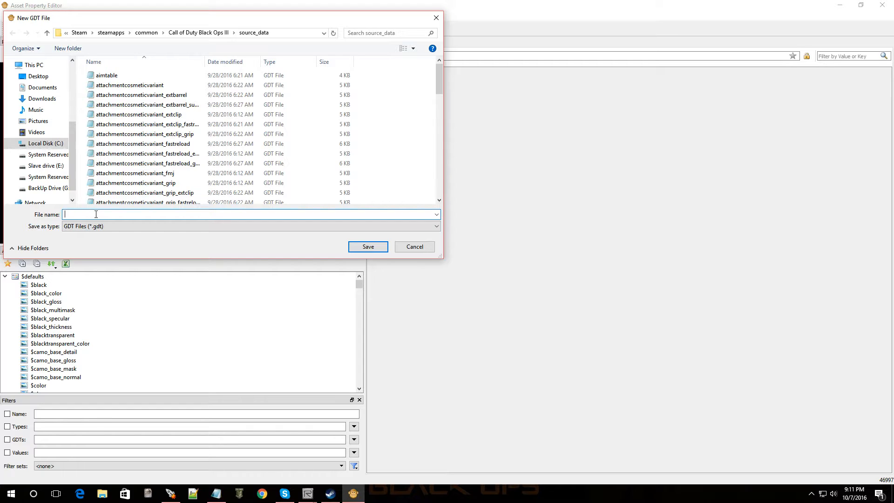
type("new")
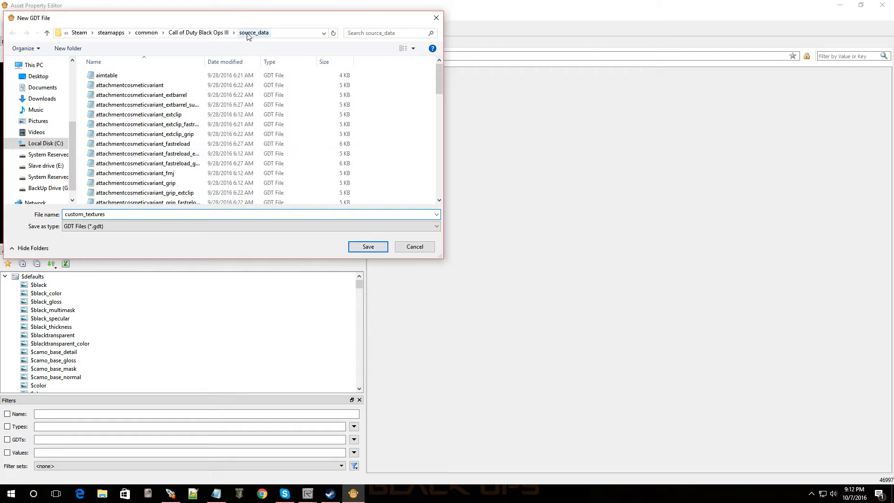
mouse_move(259, 41)
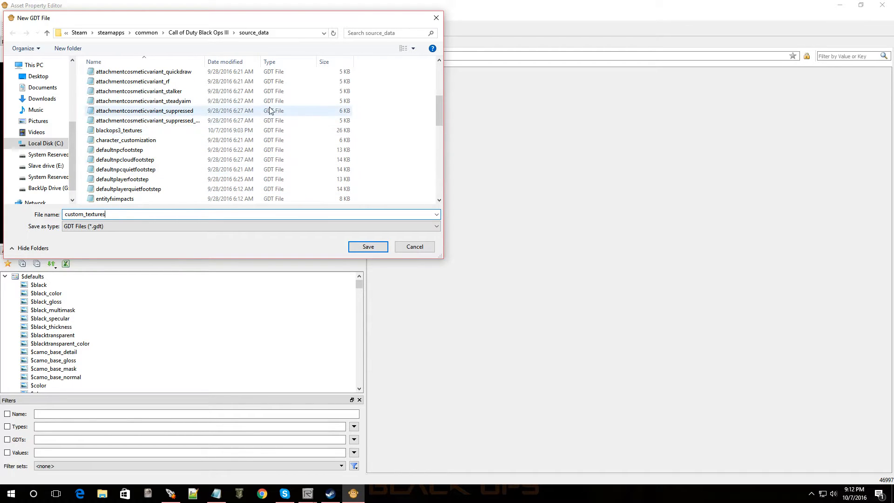
left_click(367, 246)
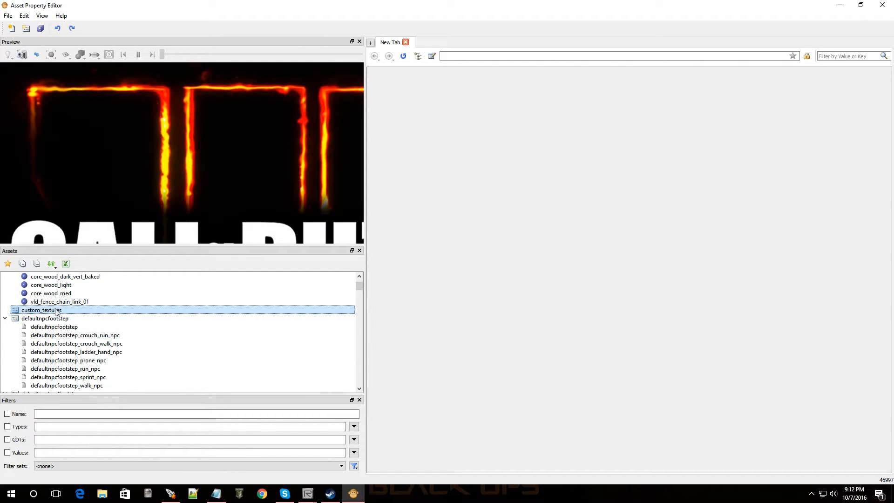
Add a material asset named codimage to the custom_textures GDT
right_click(40, 310)
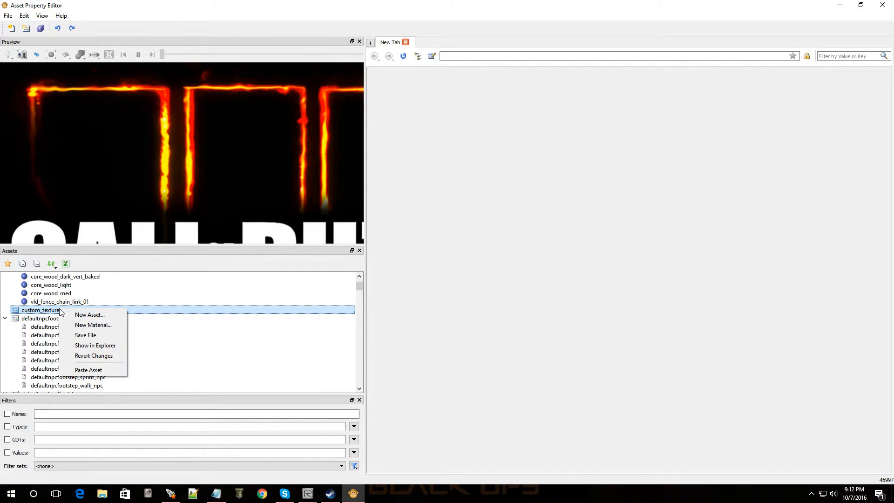
mouse_move(92, 316)
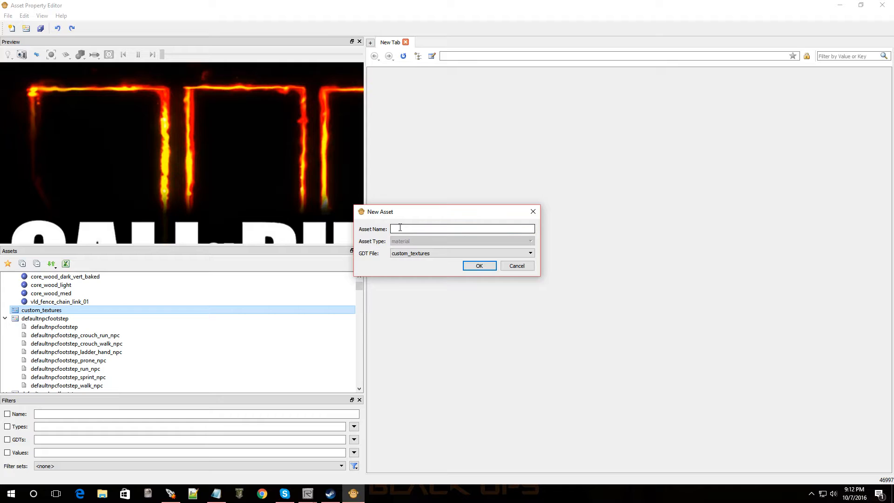
type("bod")
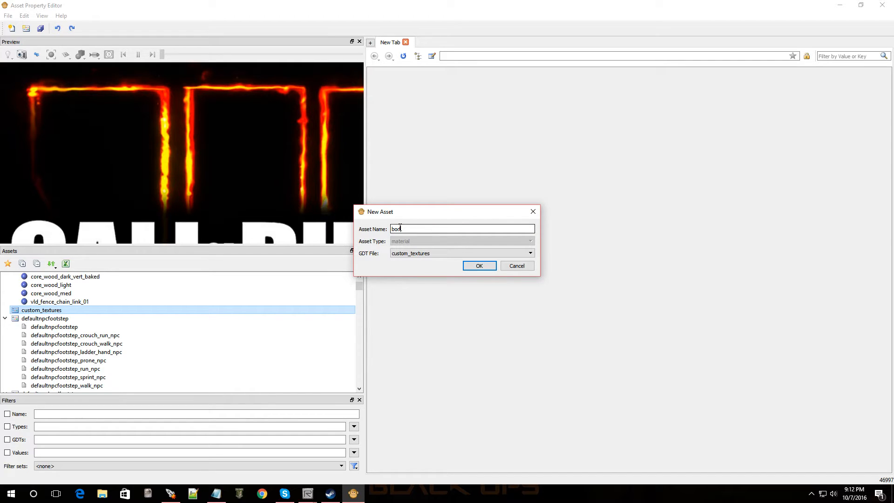
type("codimage")
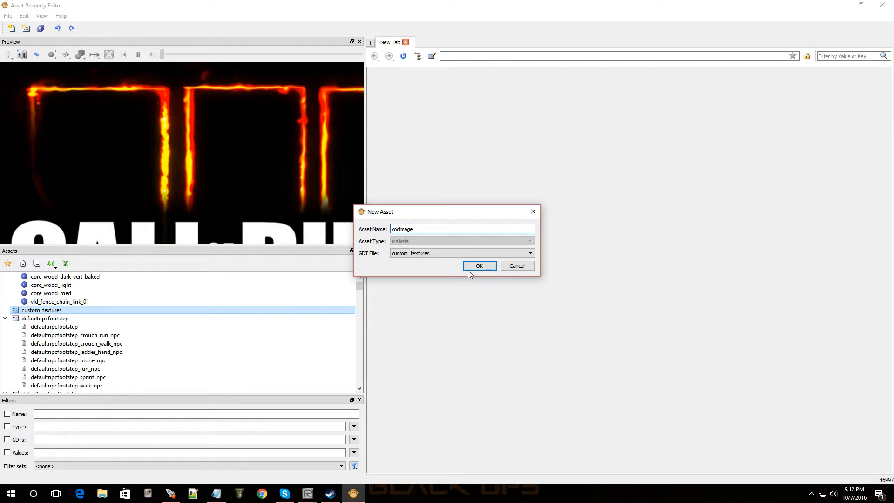
left_click(479, 265)
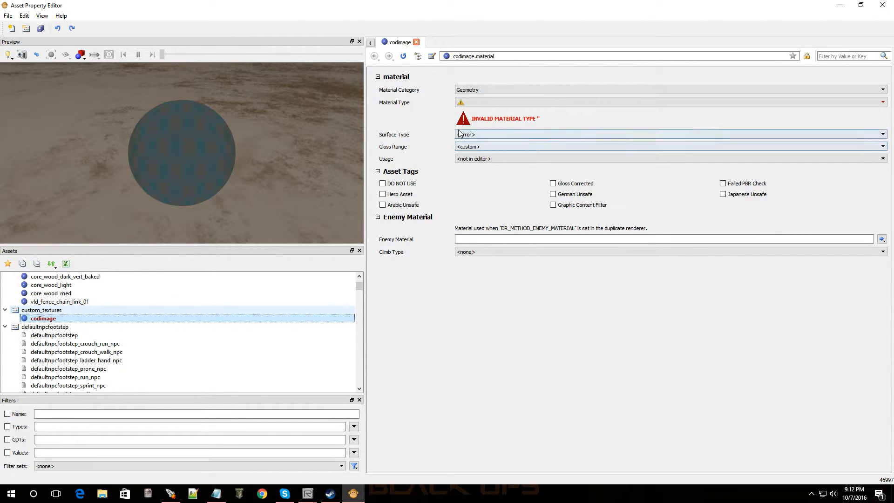
mouse_move(426, 138)
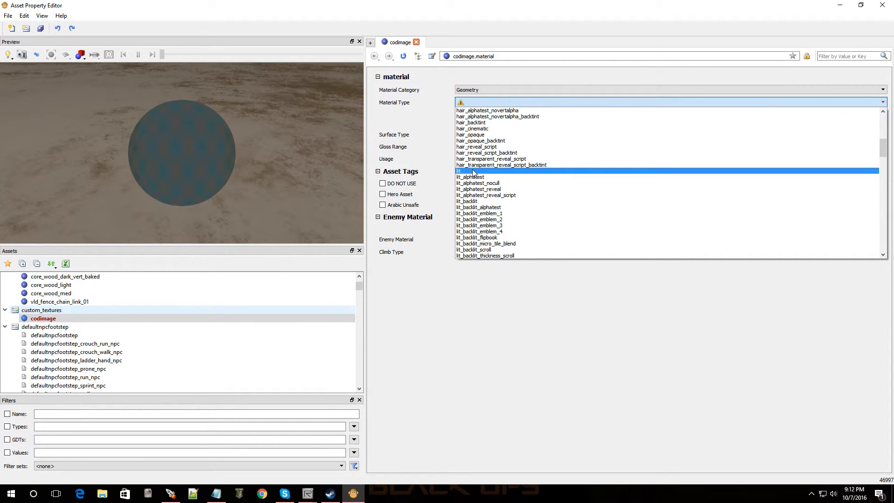
Set codimage's Material Type to lit, Surface Type to <none>, Usage to background
left_click(473, 170)
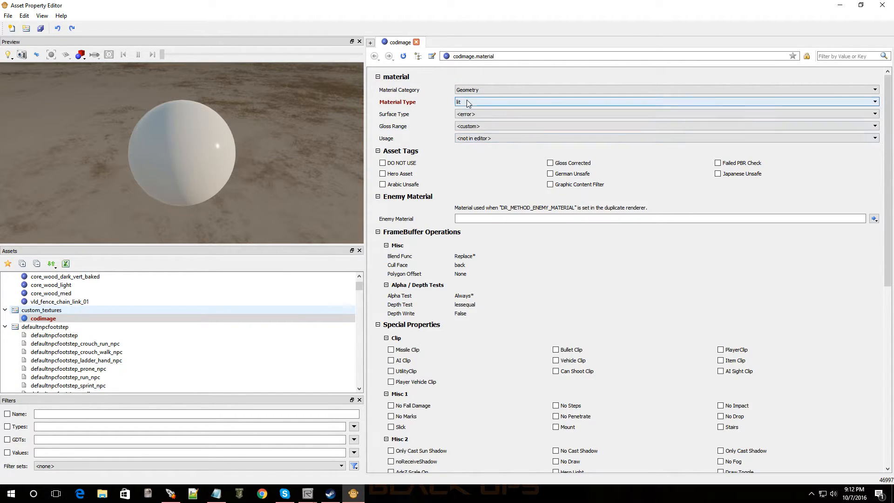
left_click(872, 101)
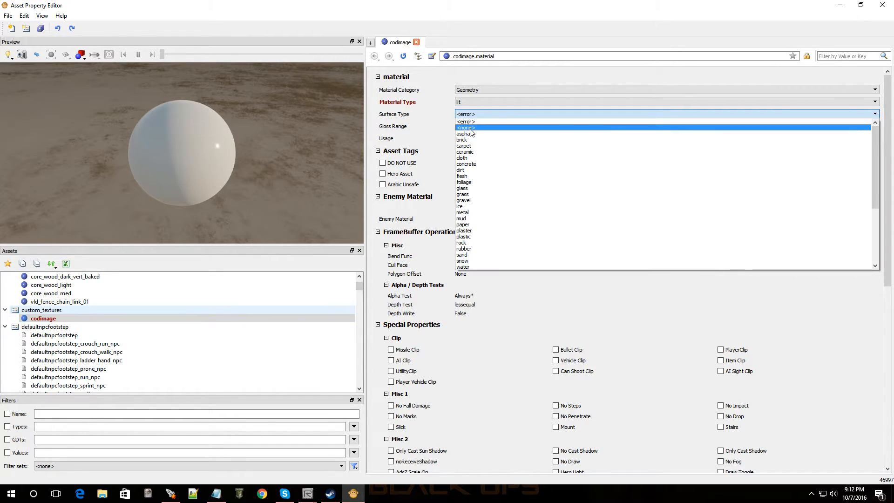
left_click(465, 127)
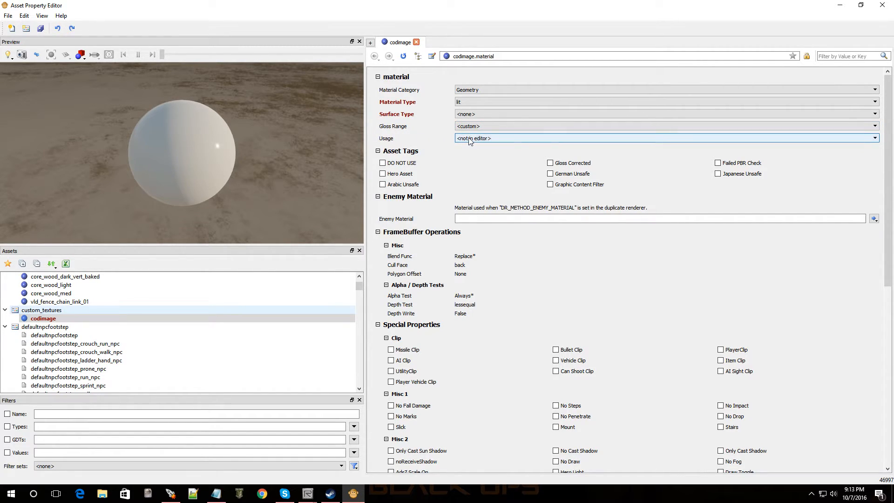
left_click(873, 138)
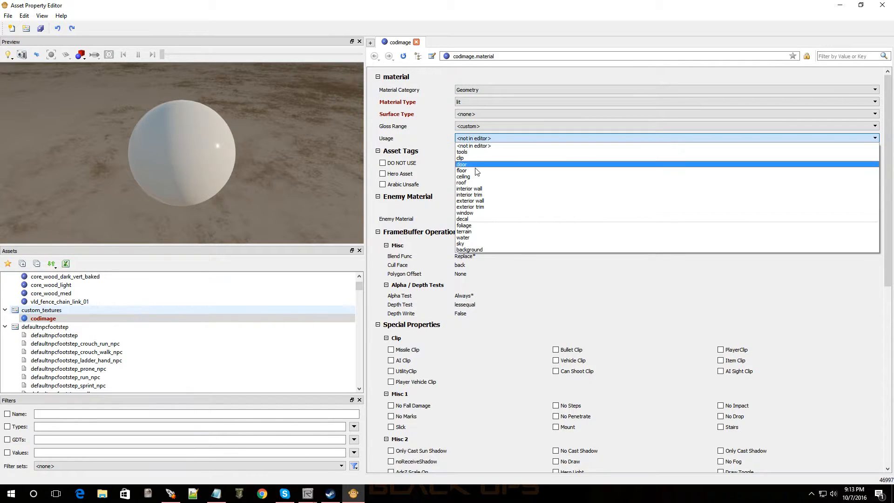
mouse_move(470, 249)
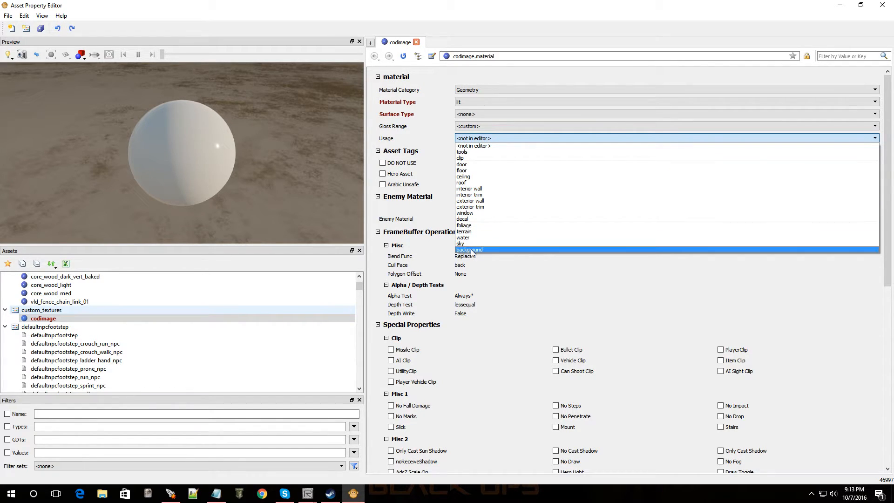
mouse_move(483, 167)
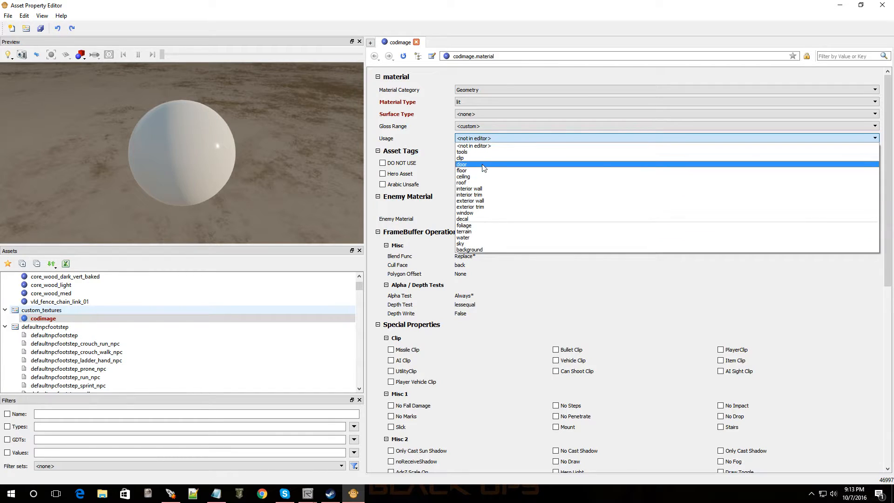
left_click(469, 249)
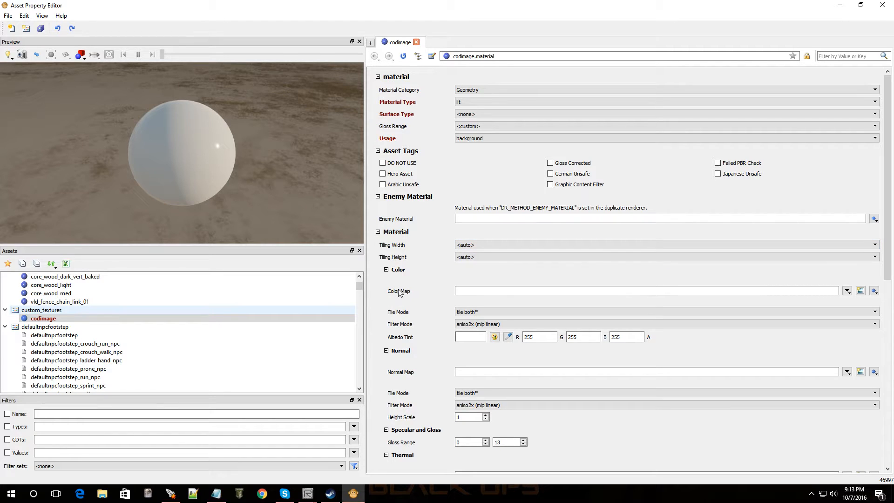
mouse_move(823, 301)
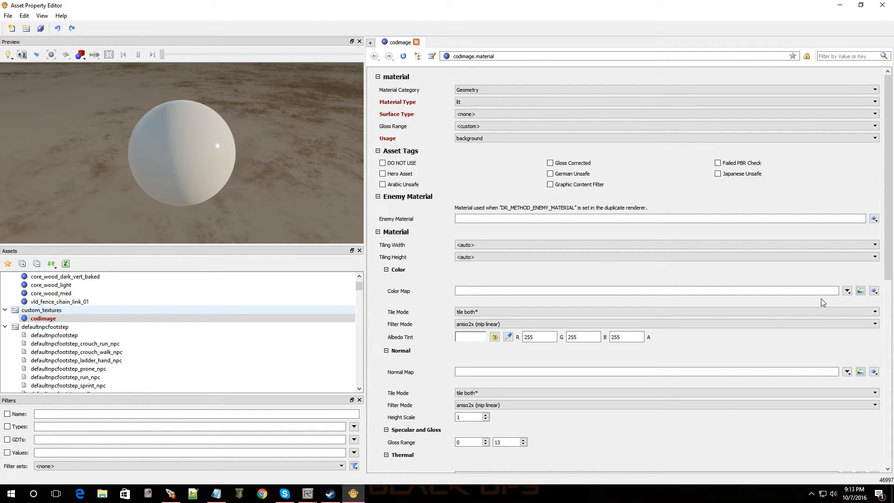
mouse_move(847, 298)
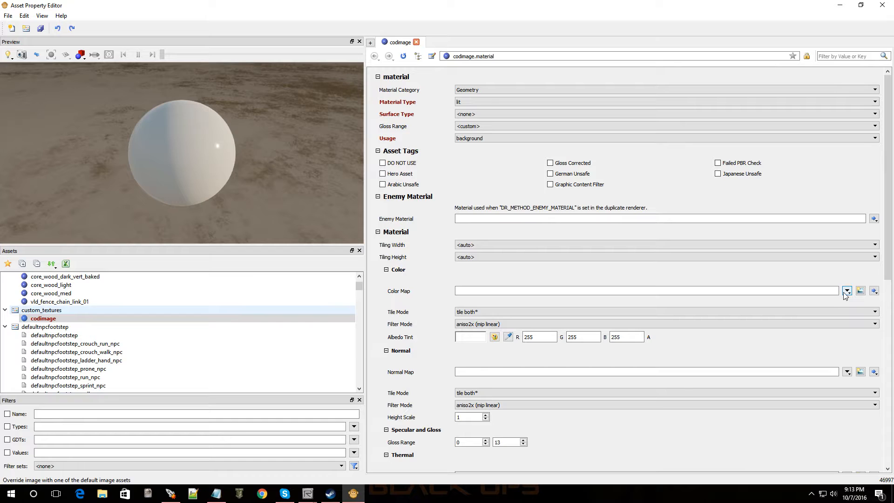
Create image asset i_codimage_c in custom_textures as codimage's Color Map
left_click(860, 291)
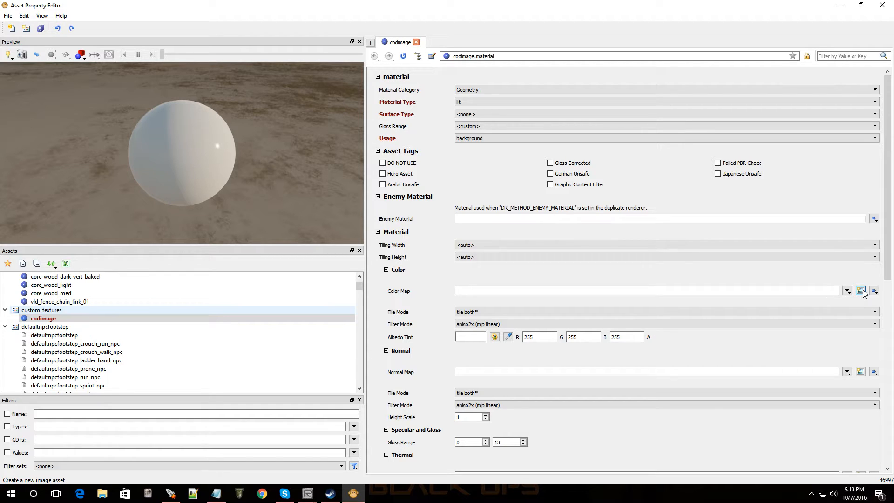
left_click(860, 290)
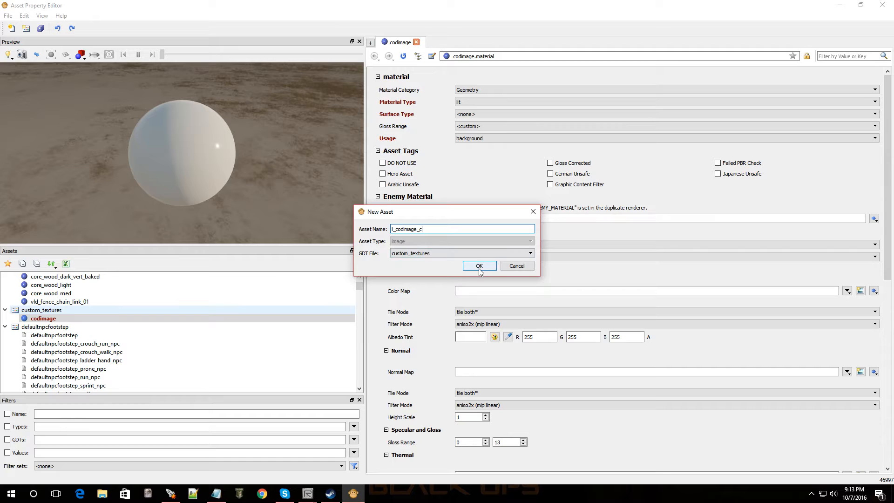
left_click(479, 266)
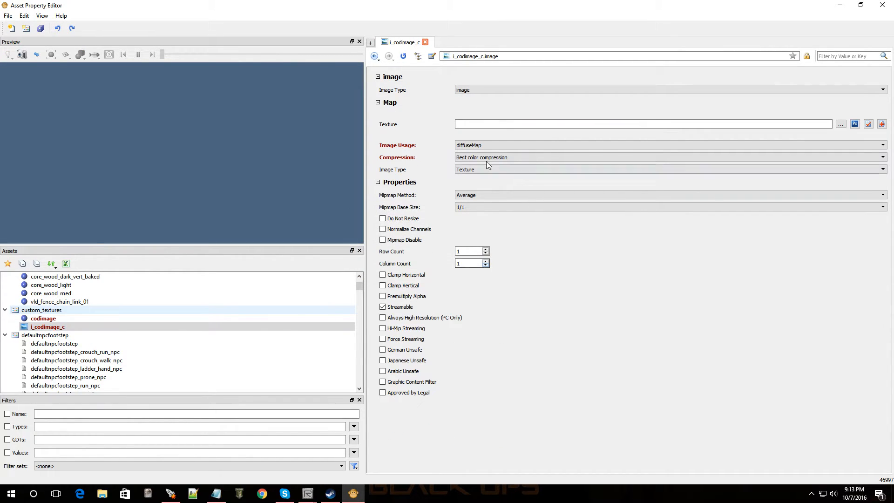
mouse_move(690, 136)
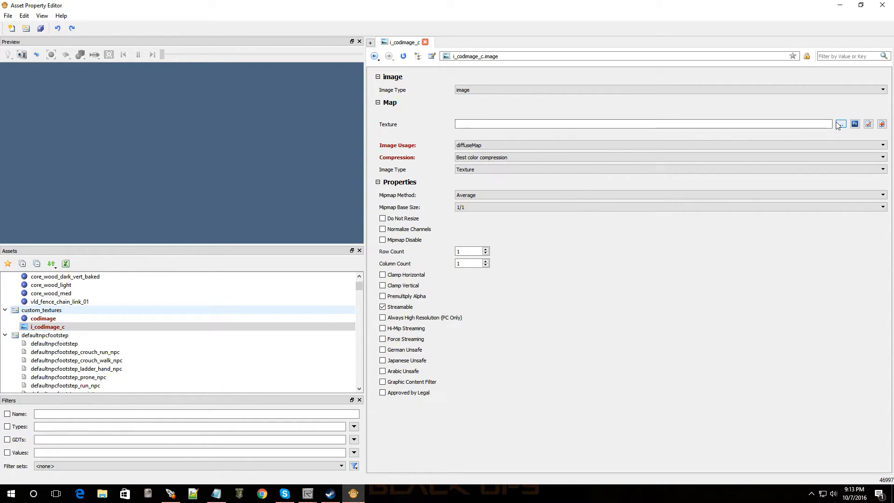
Point i_codimage_c's texture at texture_assets/uptown_textures/codimage.tif
left_click(841, 124)
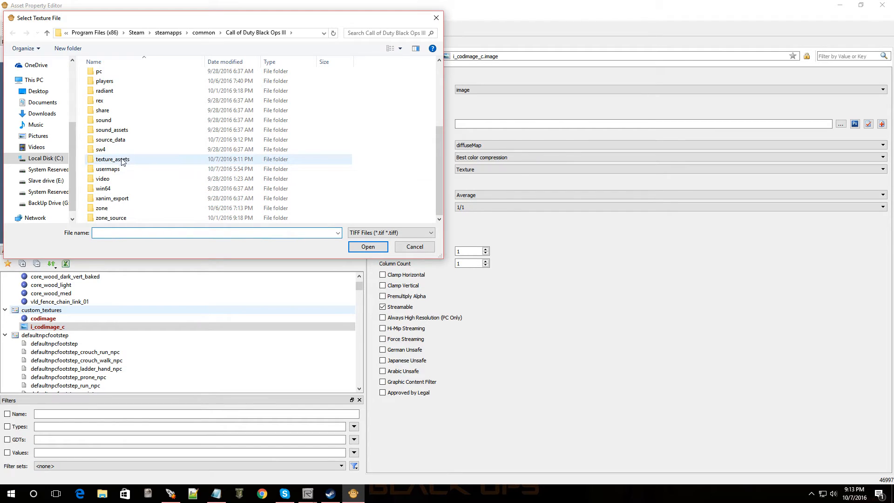
double_click(112, 159)
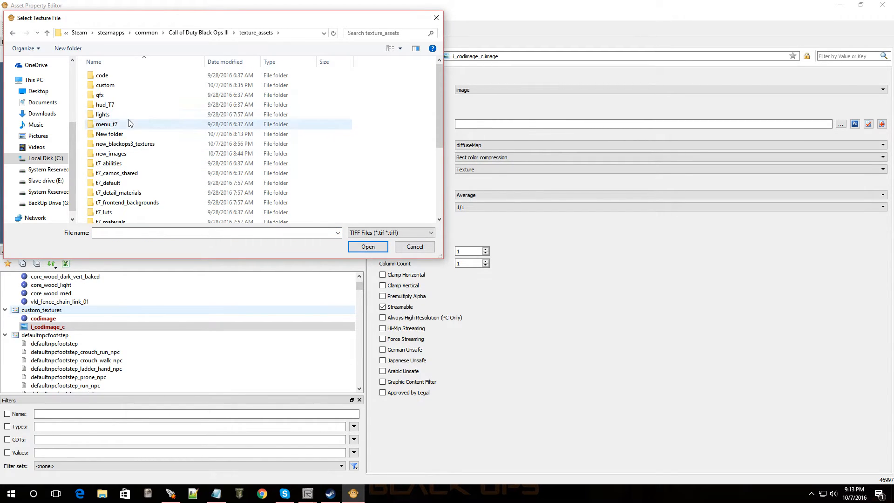
scroll("down", 3)
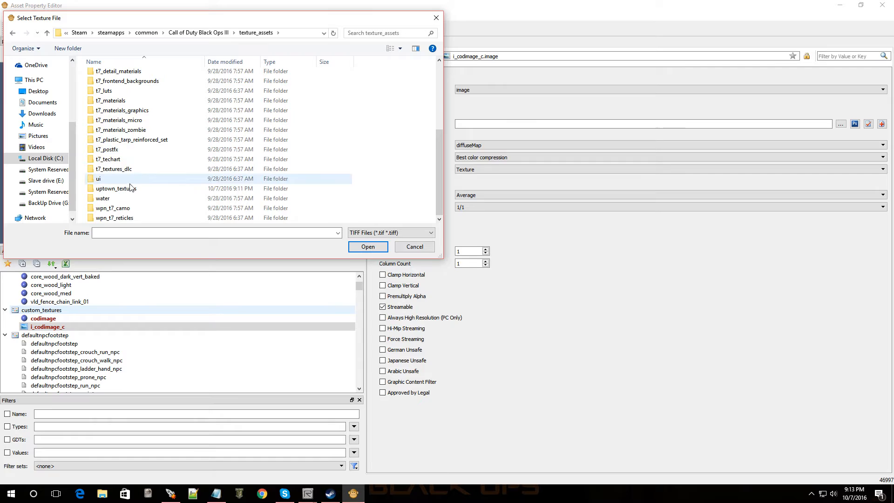
double_click(113, 188)
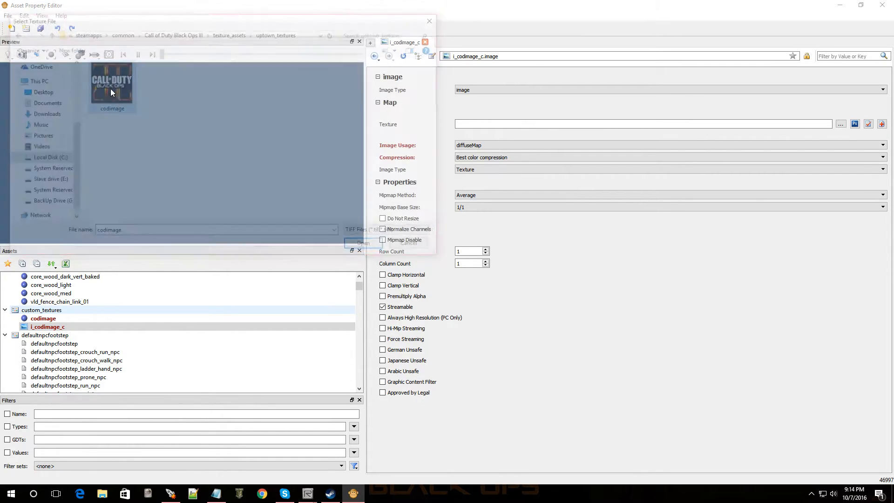
left_click(363, 243)
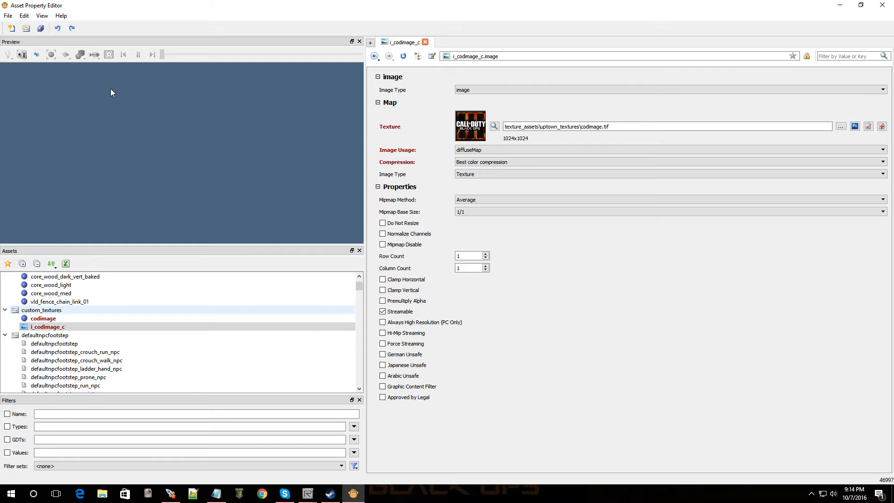
mouse_move(487, 122)
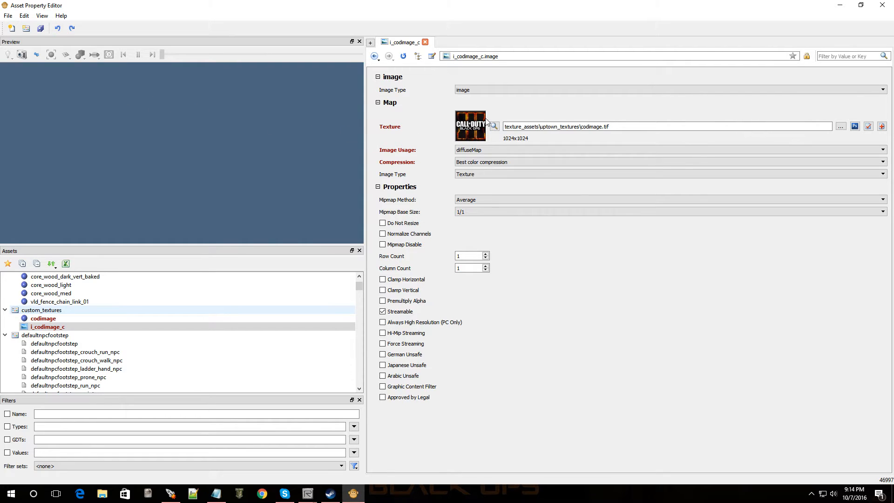
mouse_move(856, 135)
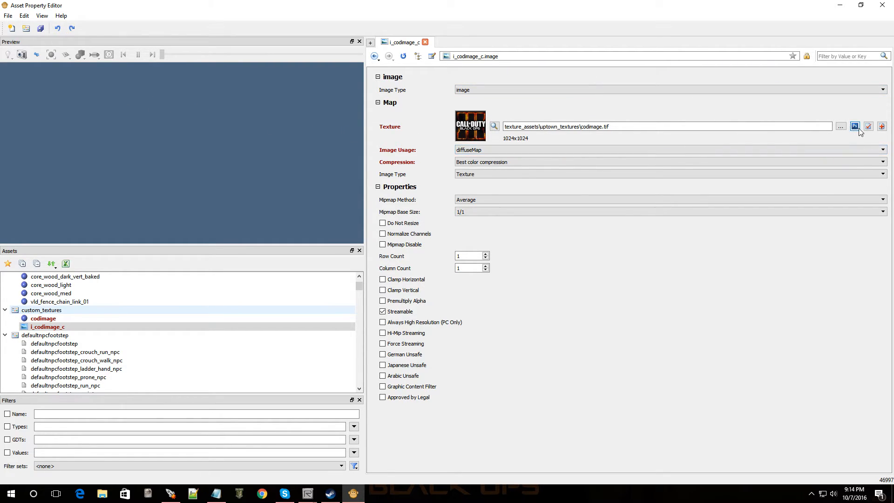
mouse_move(856, 129)
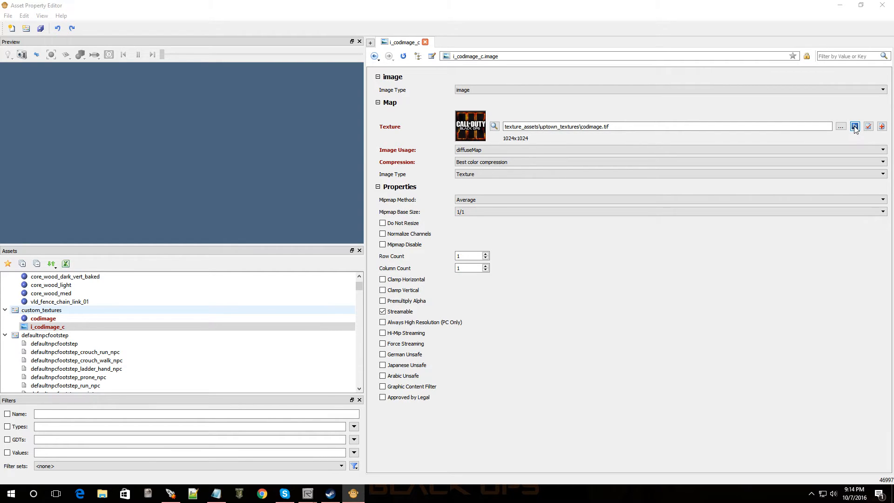
left_click(857, 126)
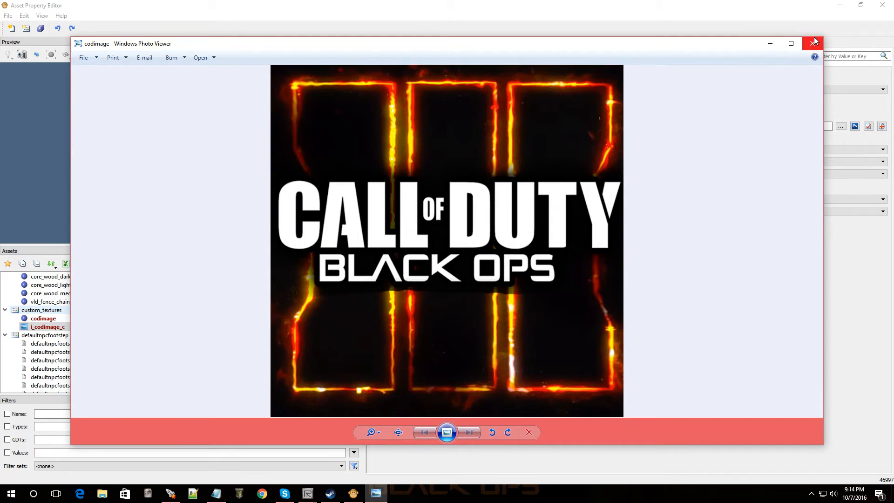
left_click(812, 42)
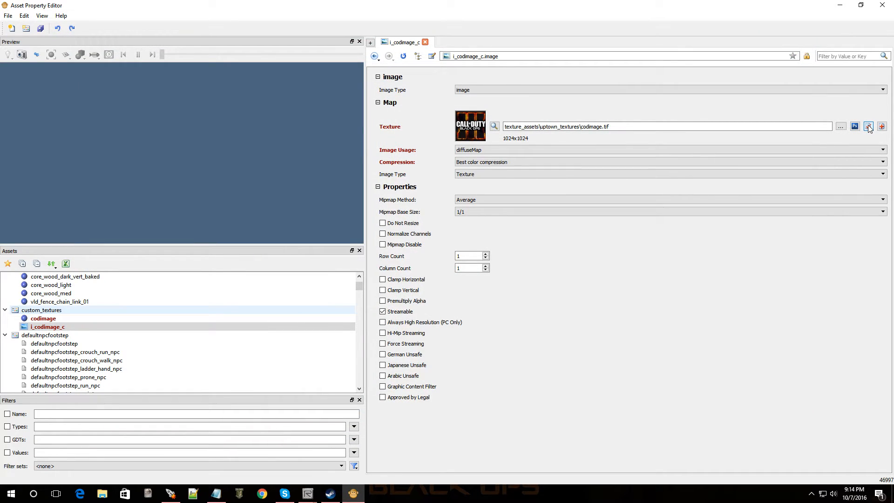
mouse_move(856, 126)
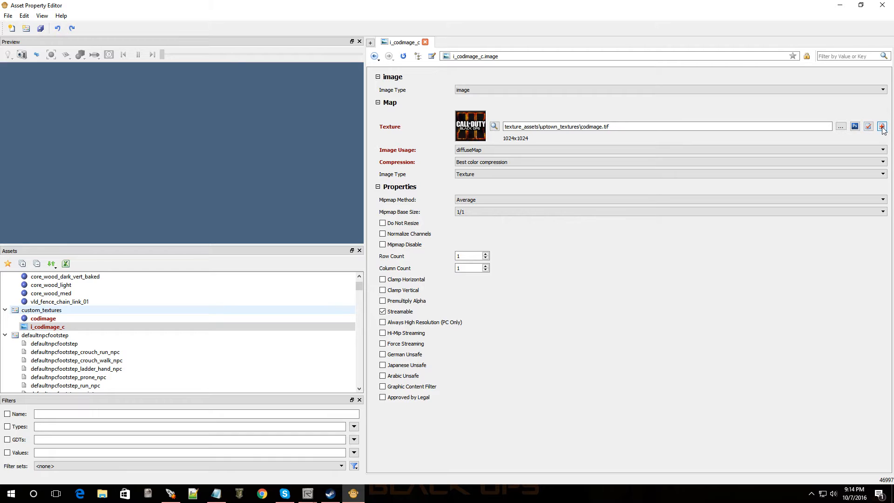
mouse_move(882, 139)
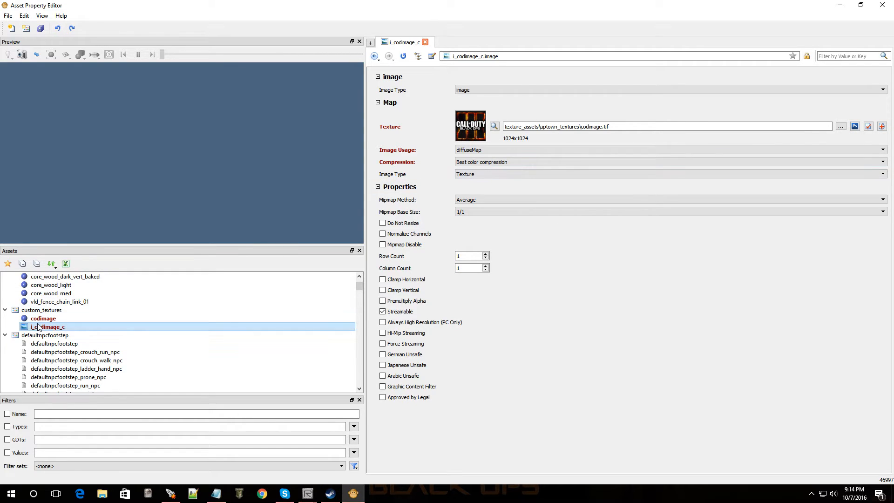
Select the codimage material, Save All, and close the Asset Property Editor
left_click(43, 318)
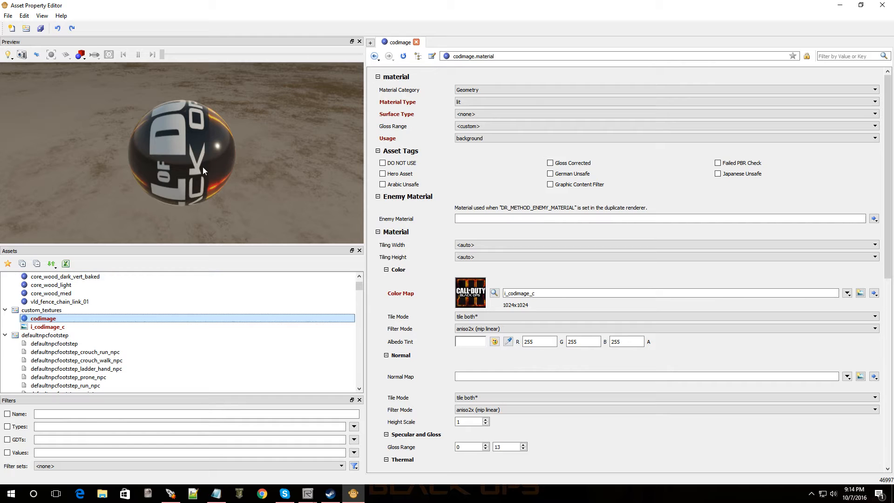
mouse_move(42, 335)
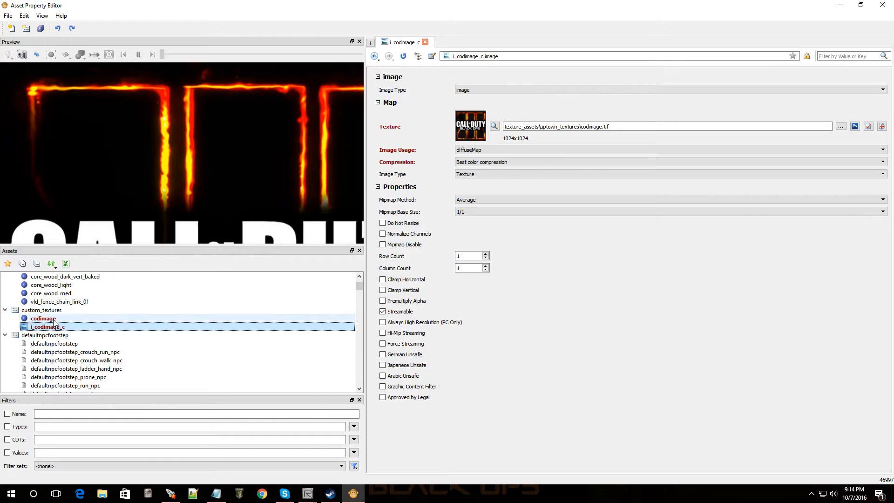
left_click(43, 318)
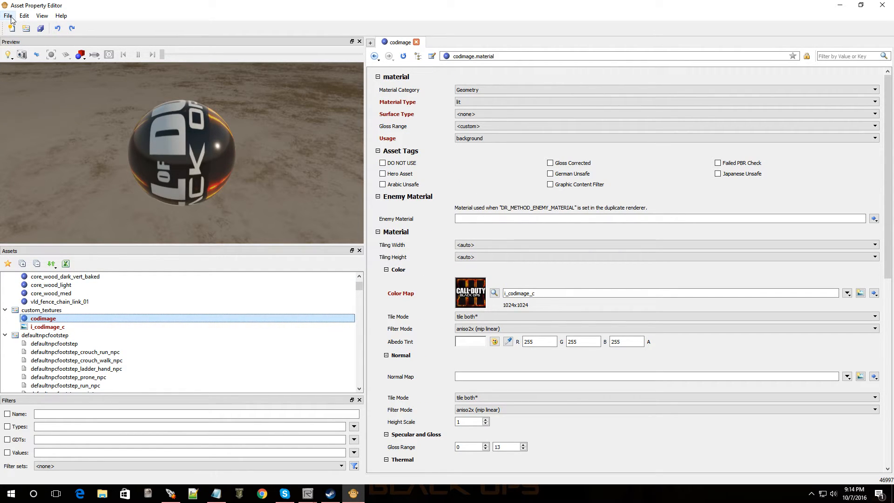
left_click(8, 15)
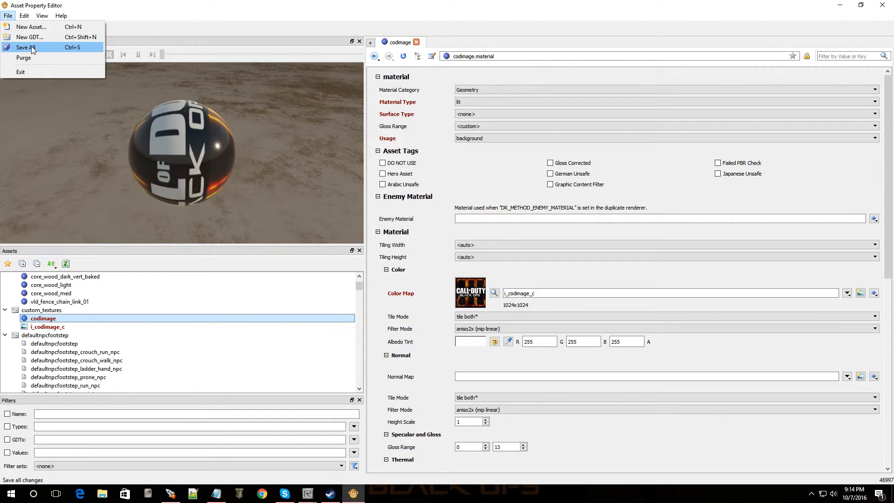
mouse_move(883, 7)
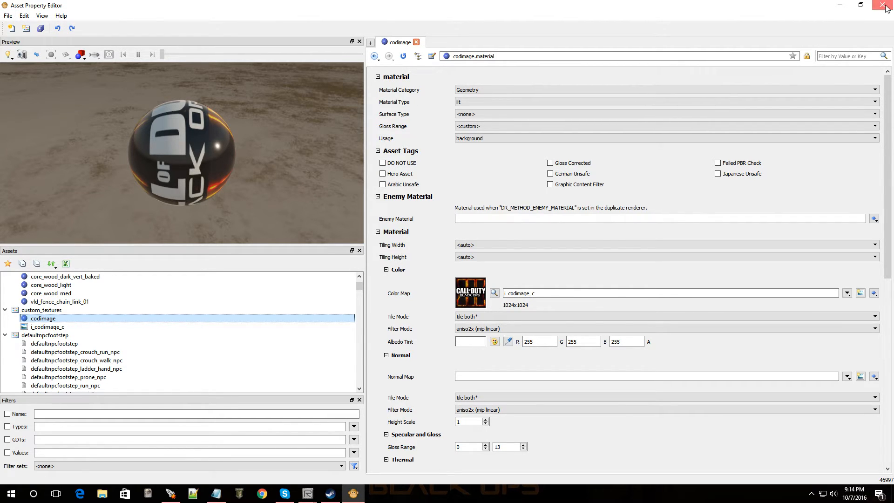
left_click(870, 6)
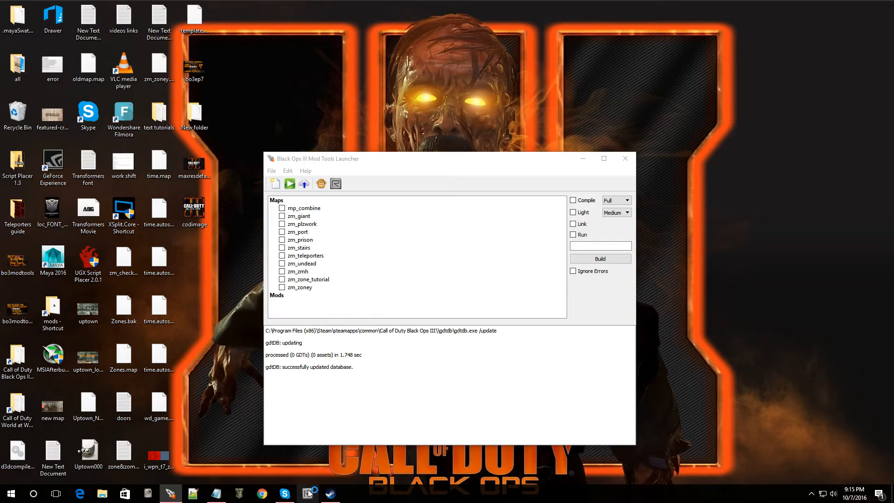
Launch Radiant from the Mod Tools Launcher
left_click(335, 183)
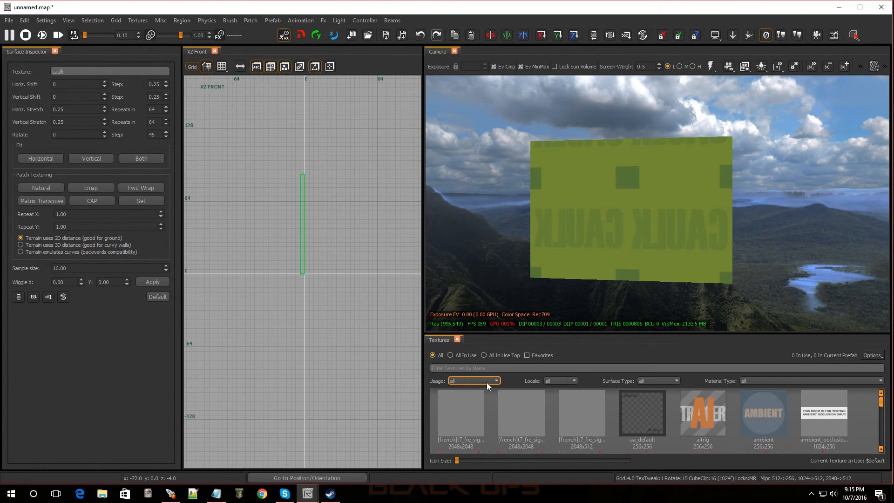
Filter textures to background usage, apply codimage to the poster brush, and fit it
left_click(496, 380)
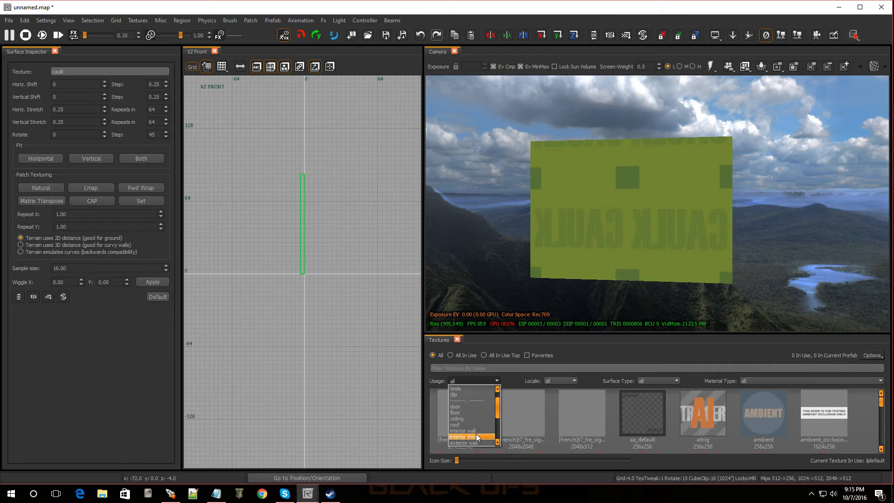
left_click(471, 436)
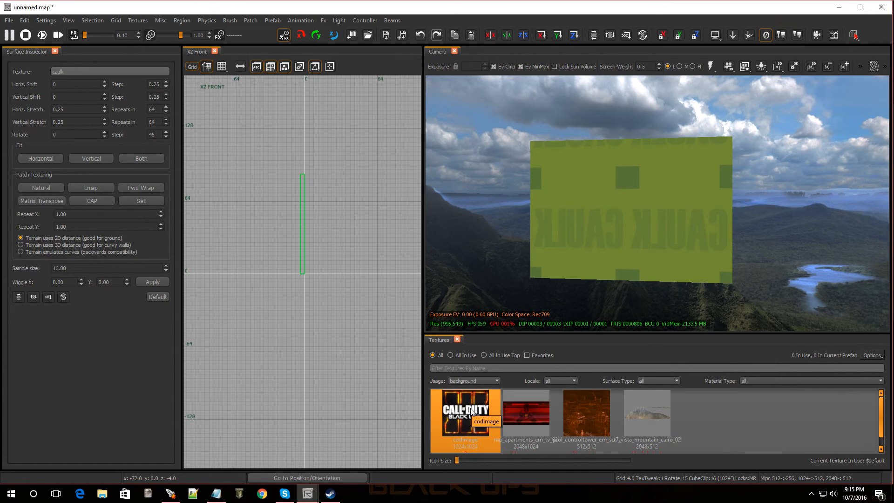
mouse_move(484, 424)
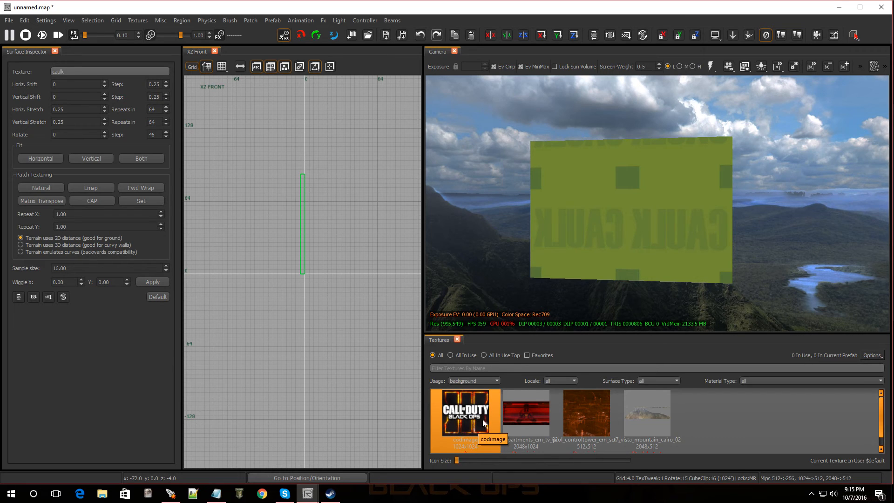
mouse_move(466, 421)
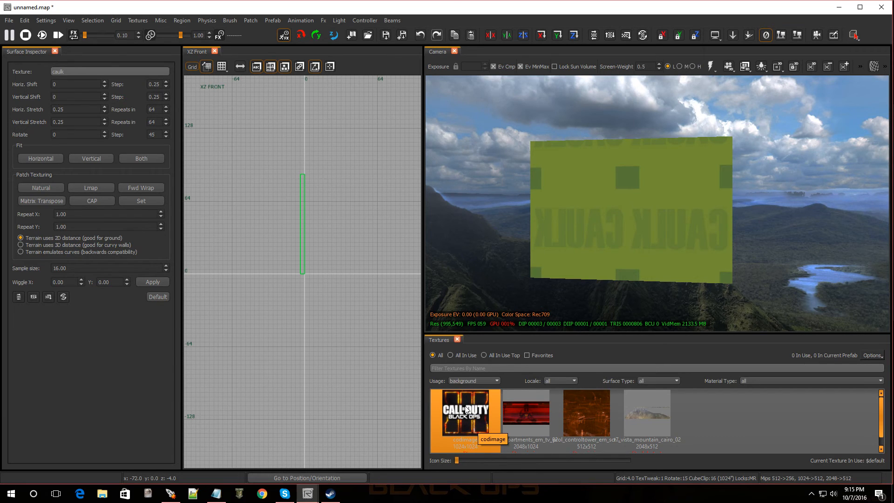
left_click(465, 414)
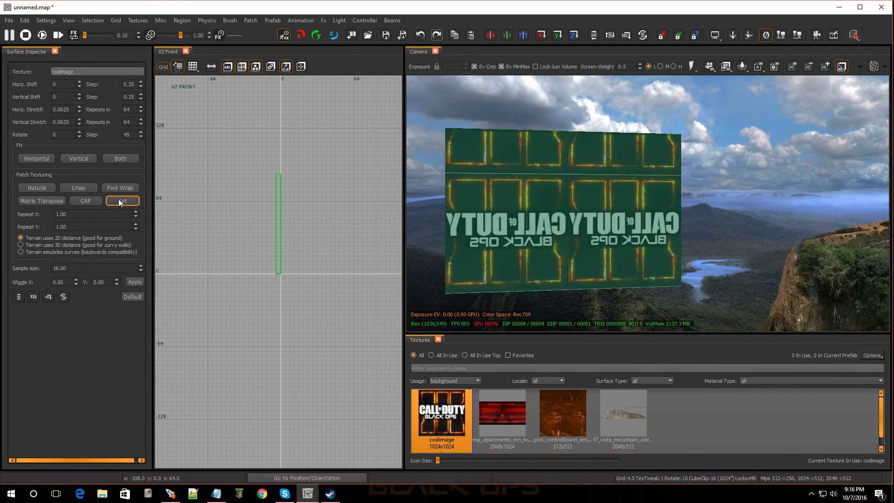
left_click(122, 200)
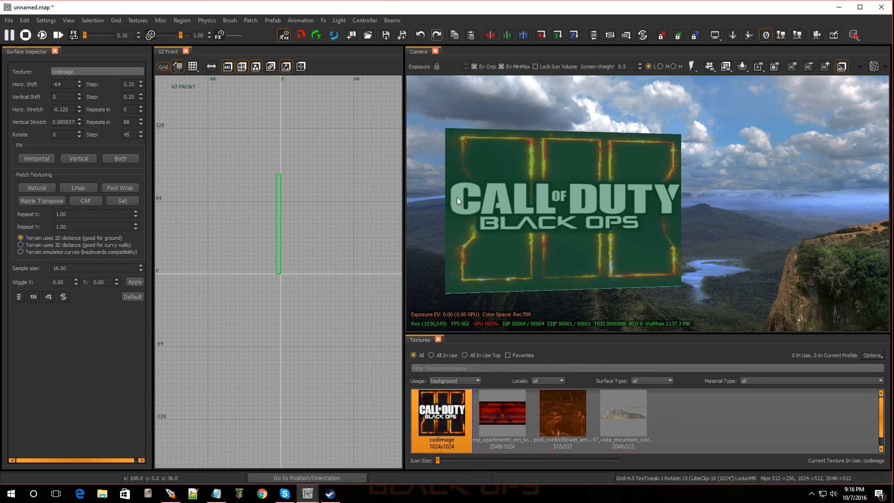